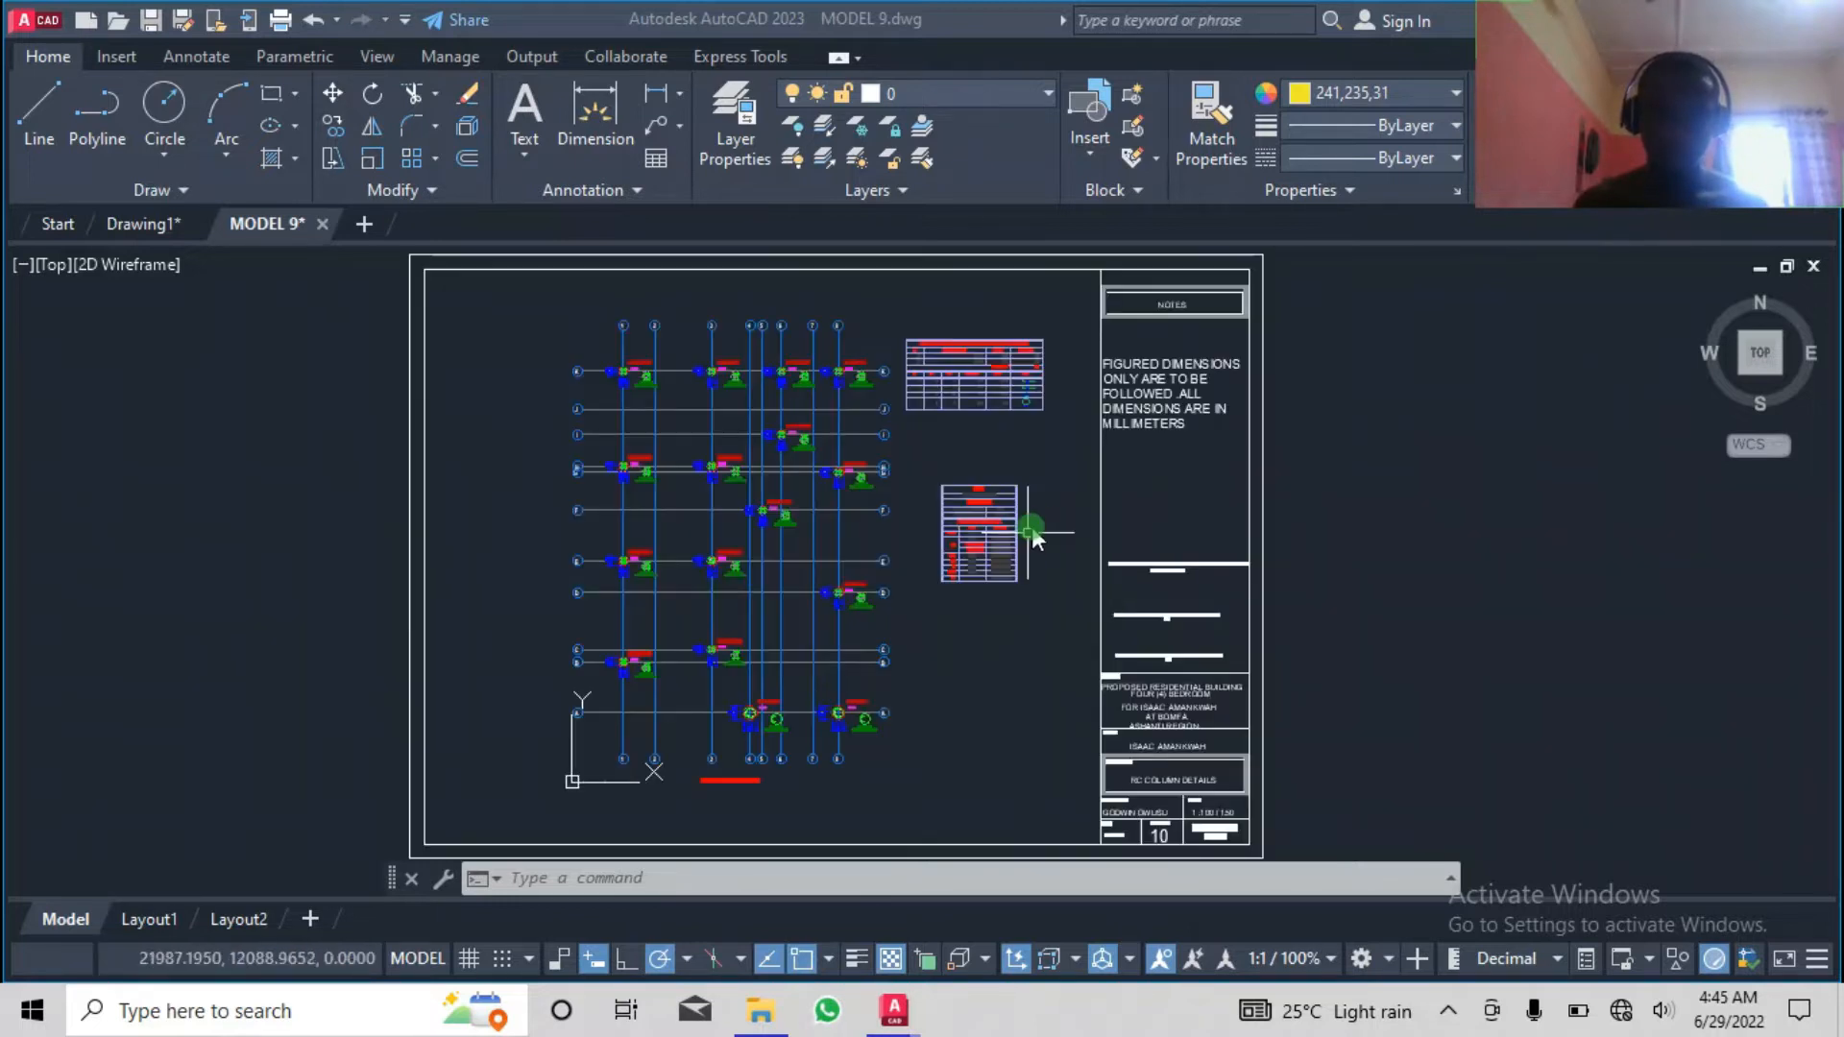
Draw and offset a rectangle to form a yellow double border around the column sheet.
scroll("down", 3)
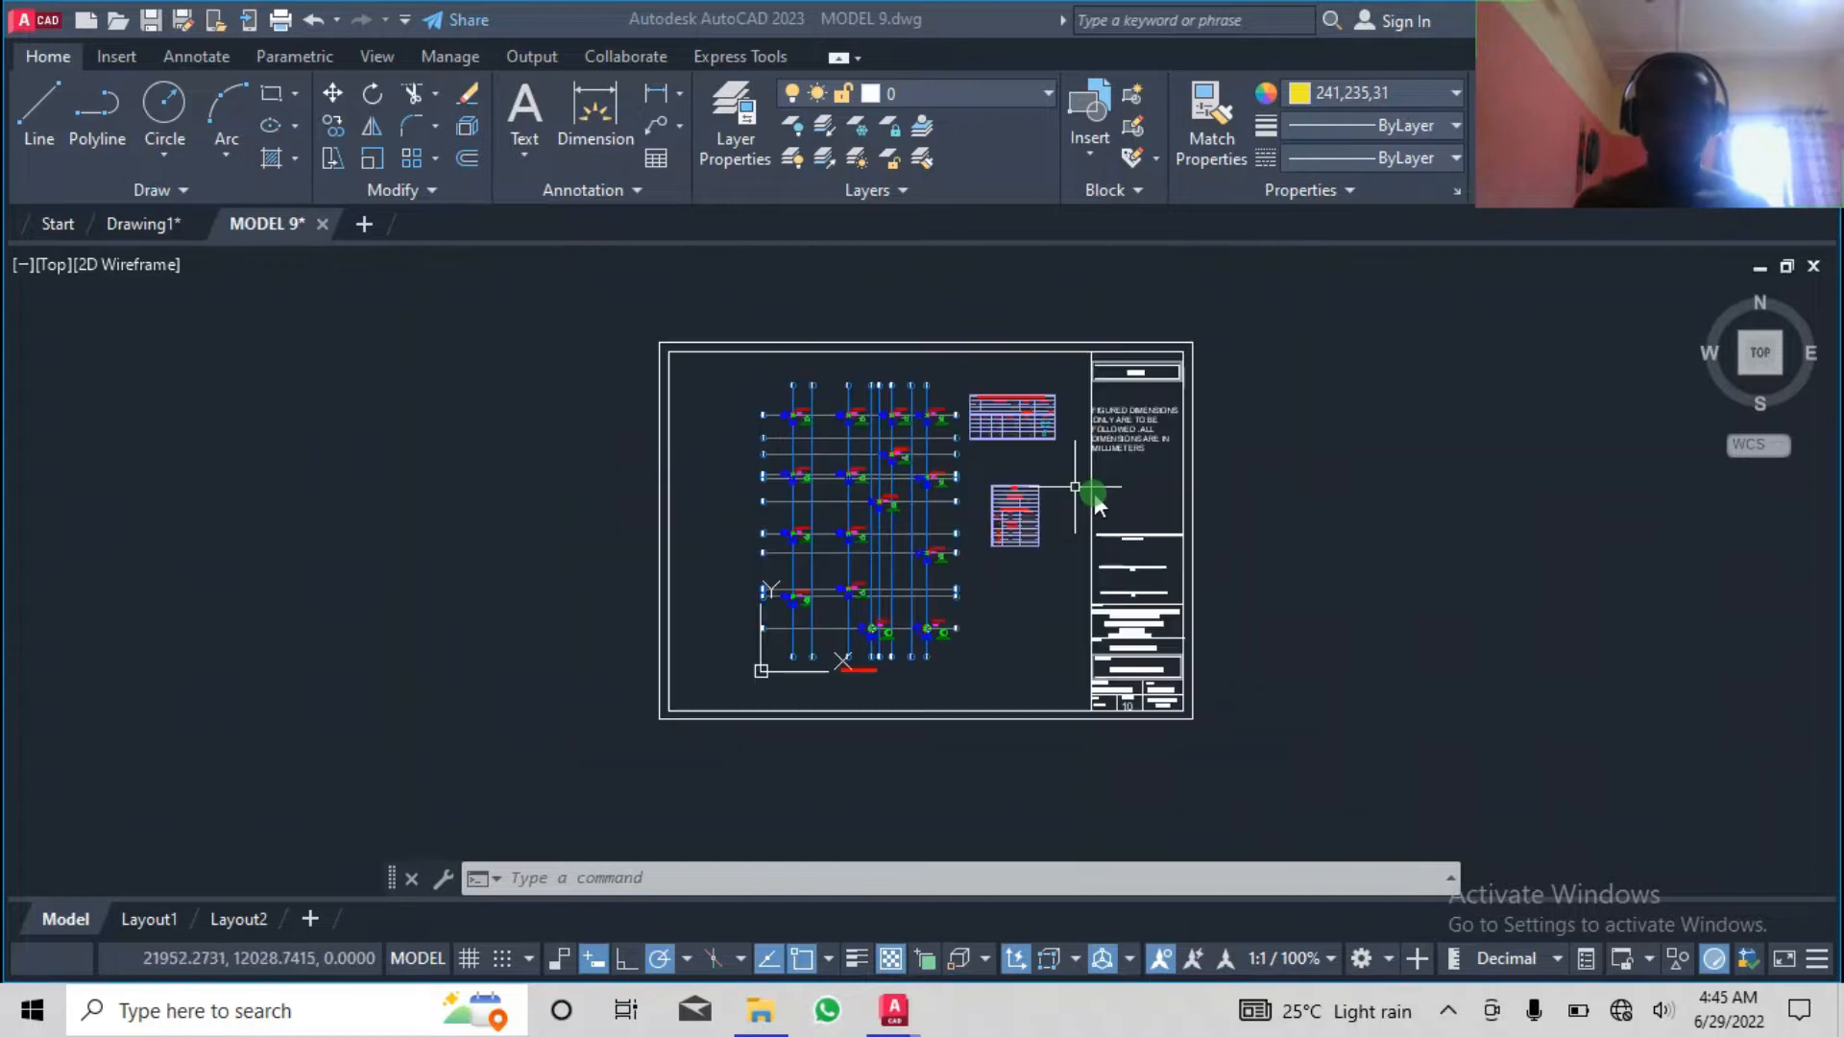
mouse_move(1260, 457)
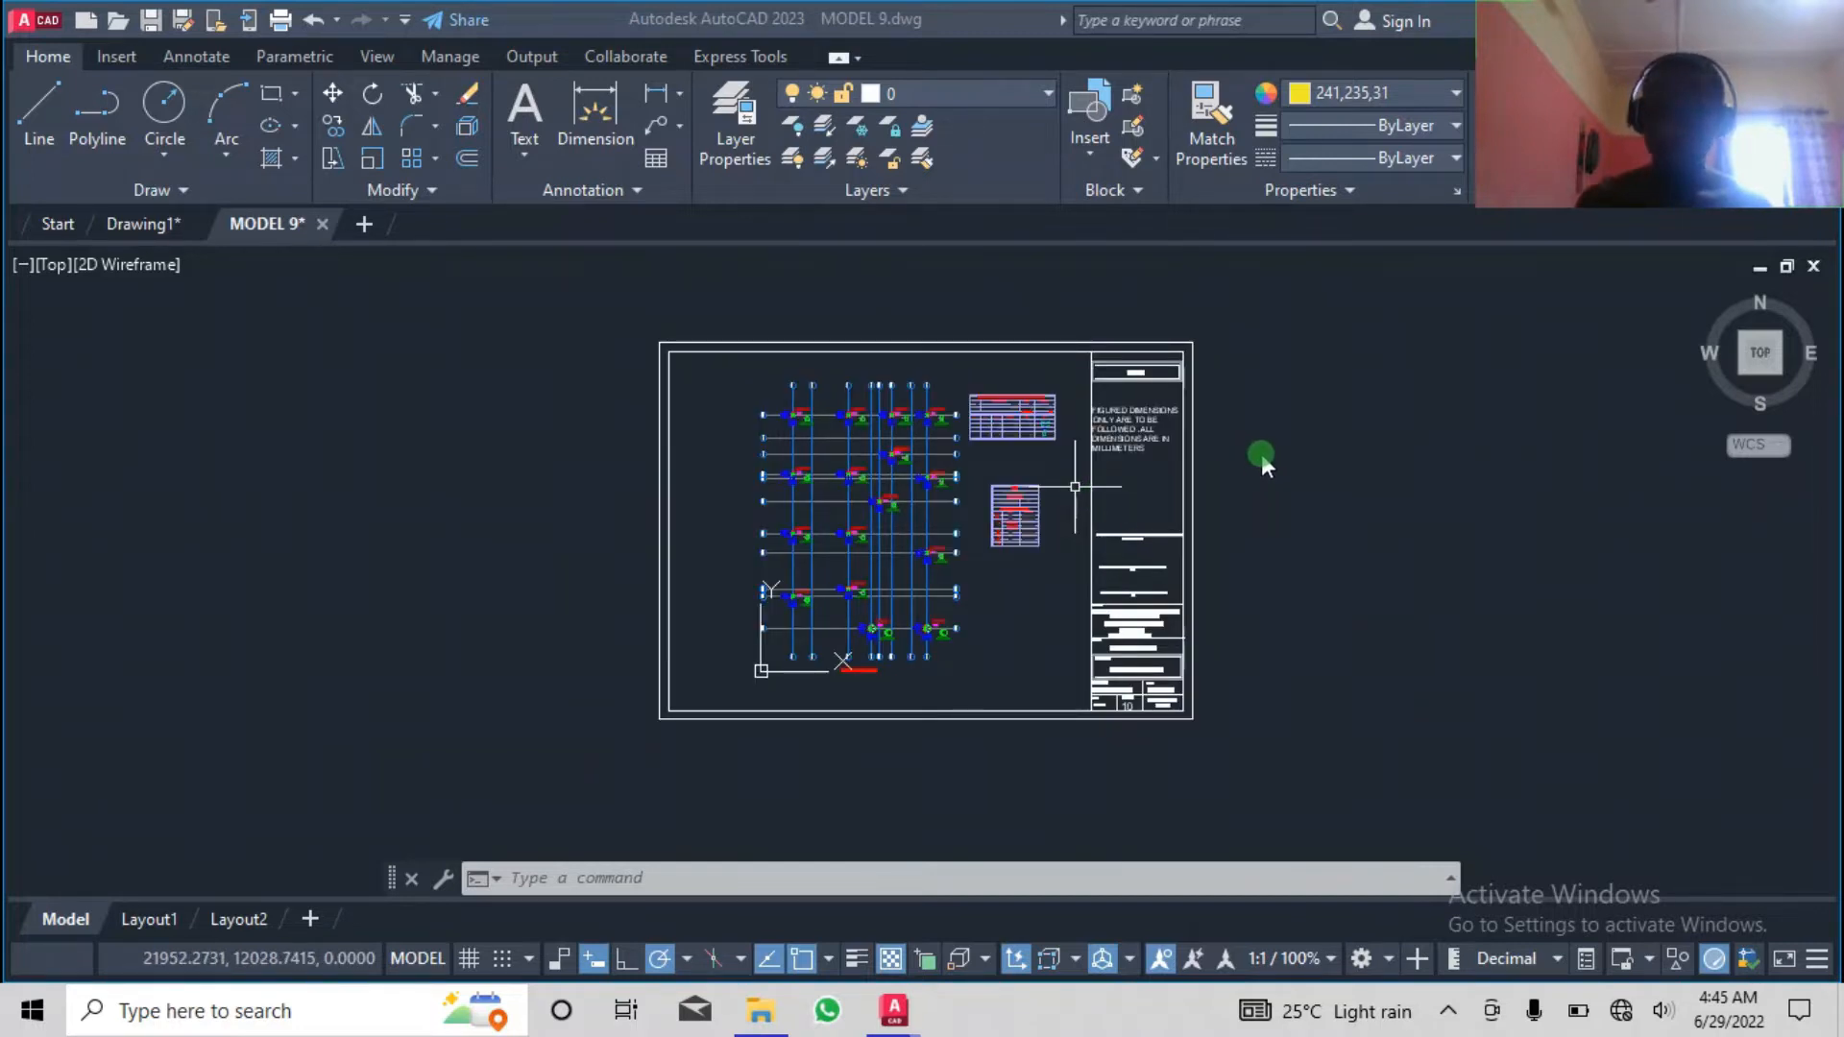
mouse_move(880, 338)
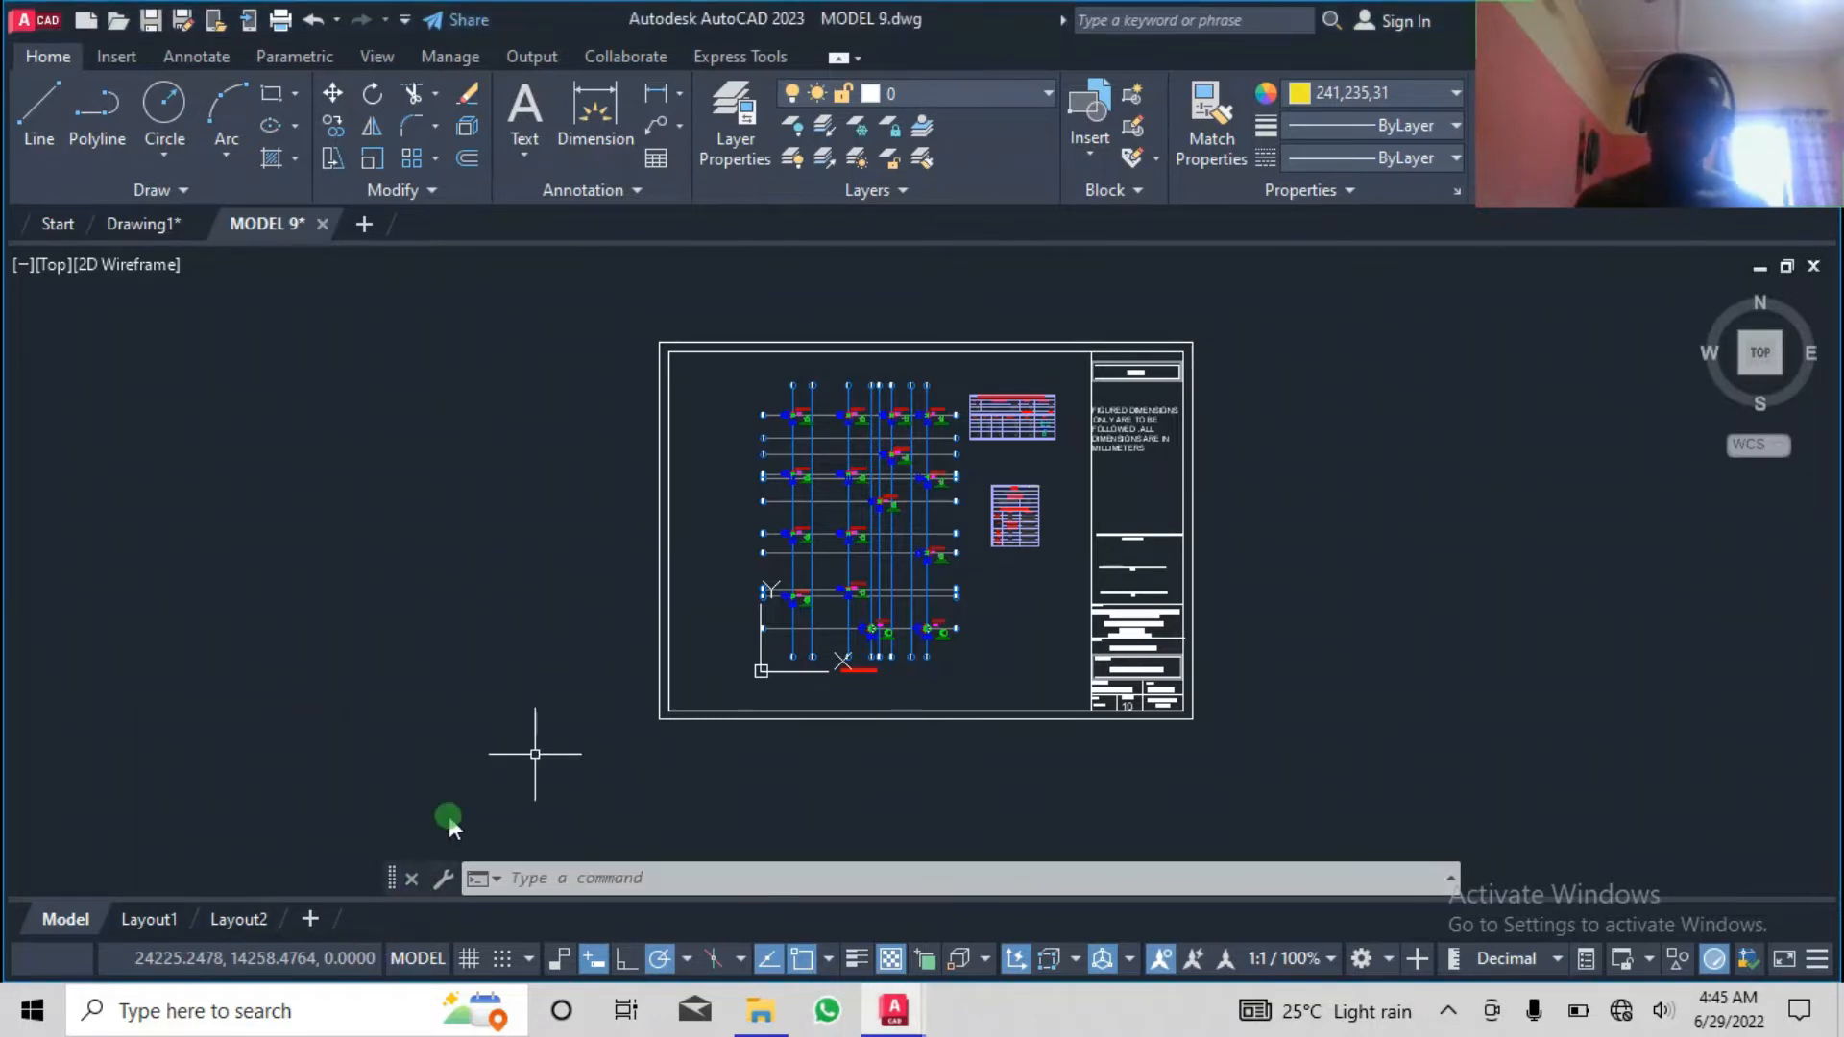
left_click(238, 955)
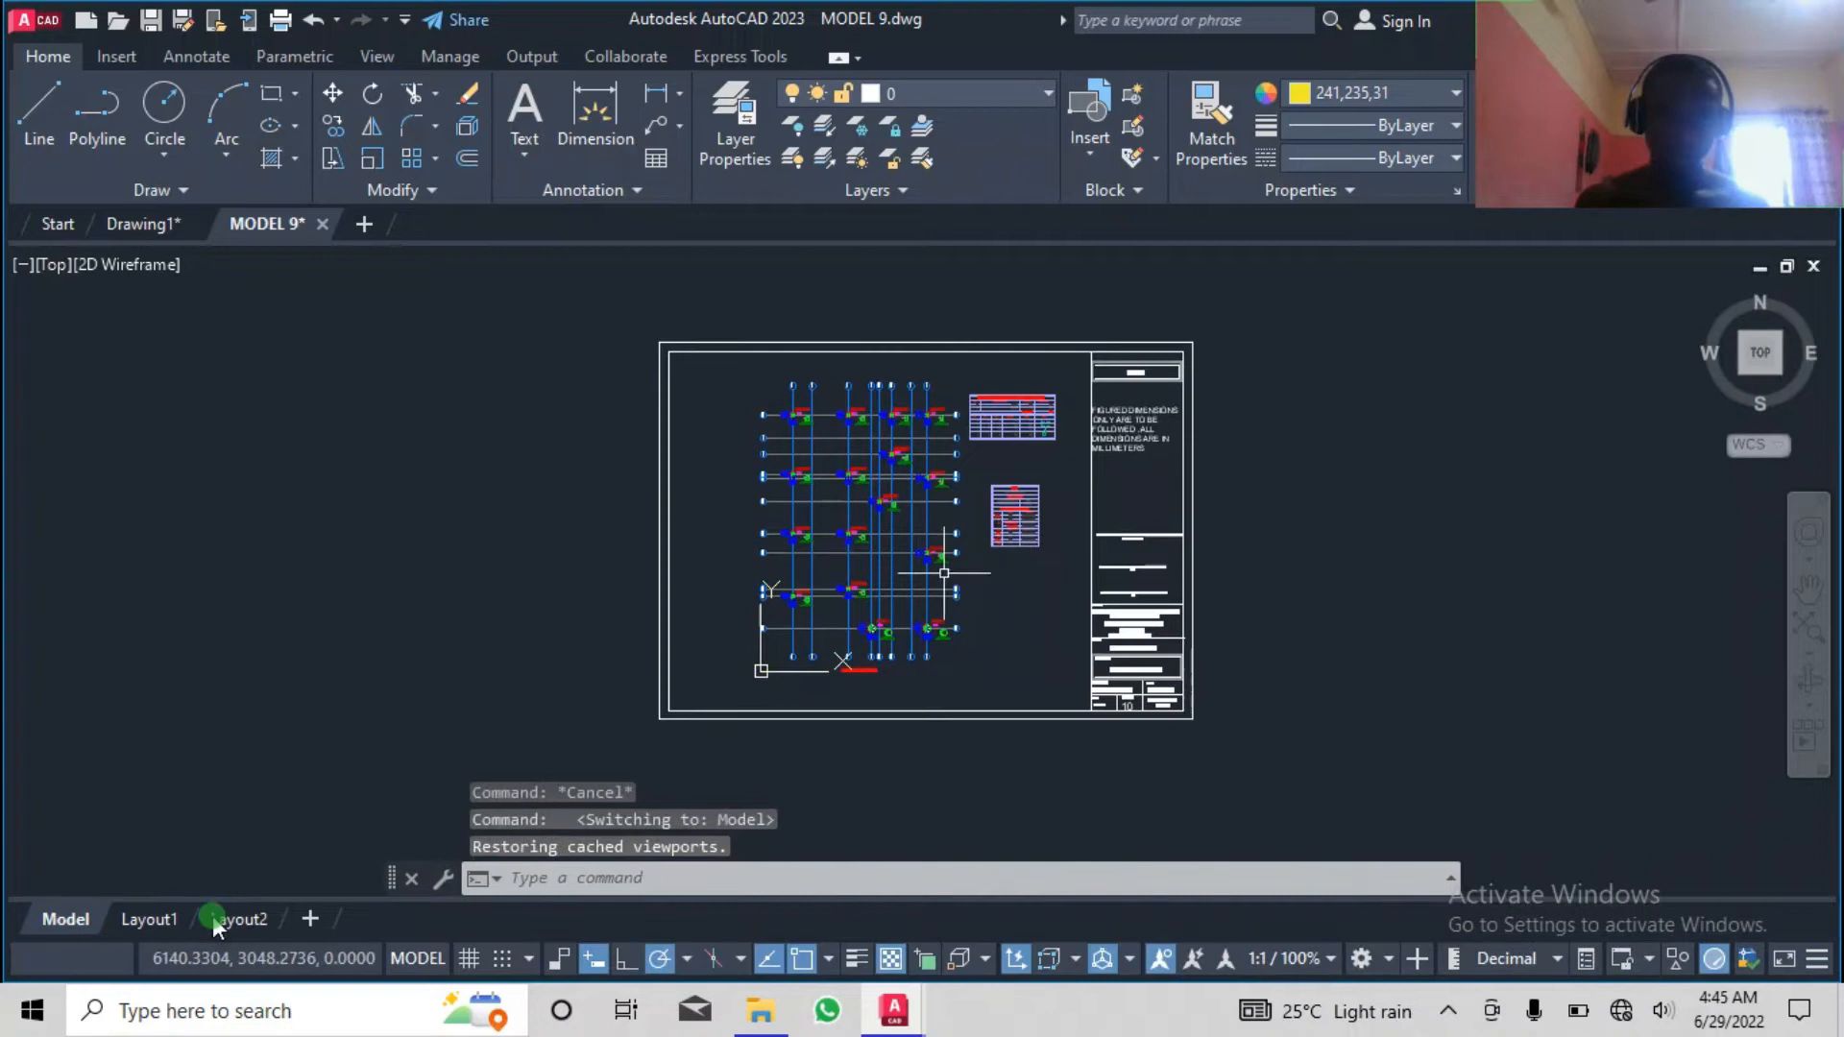
left_click(1456, 92)
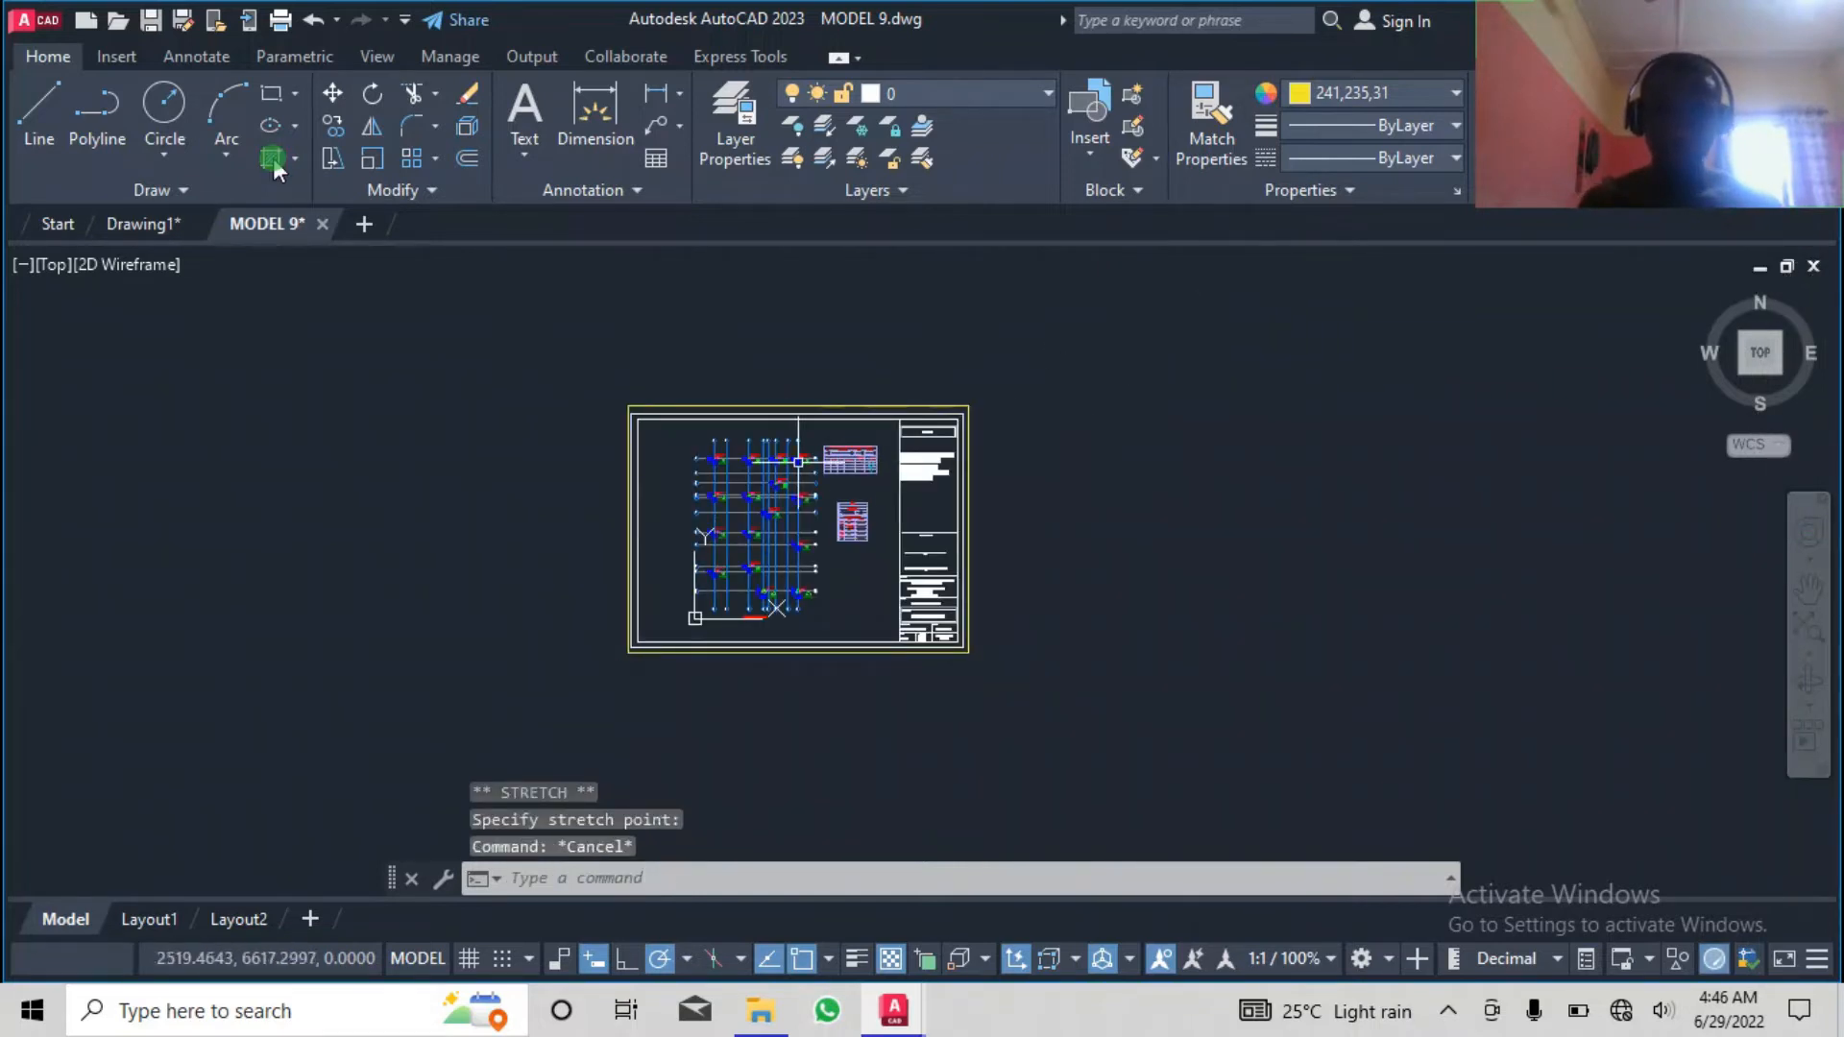
left_click(1454, 93)
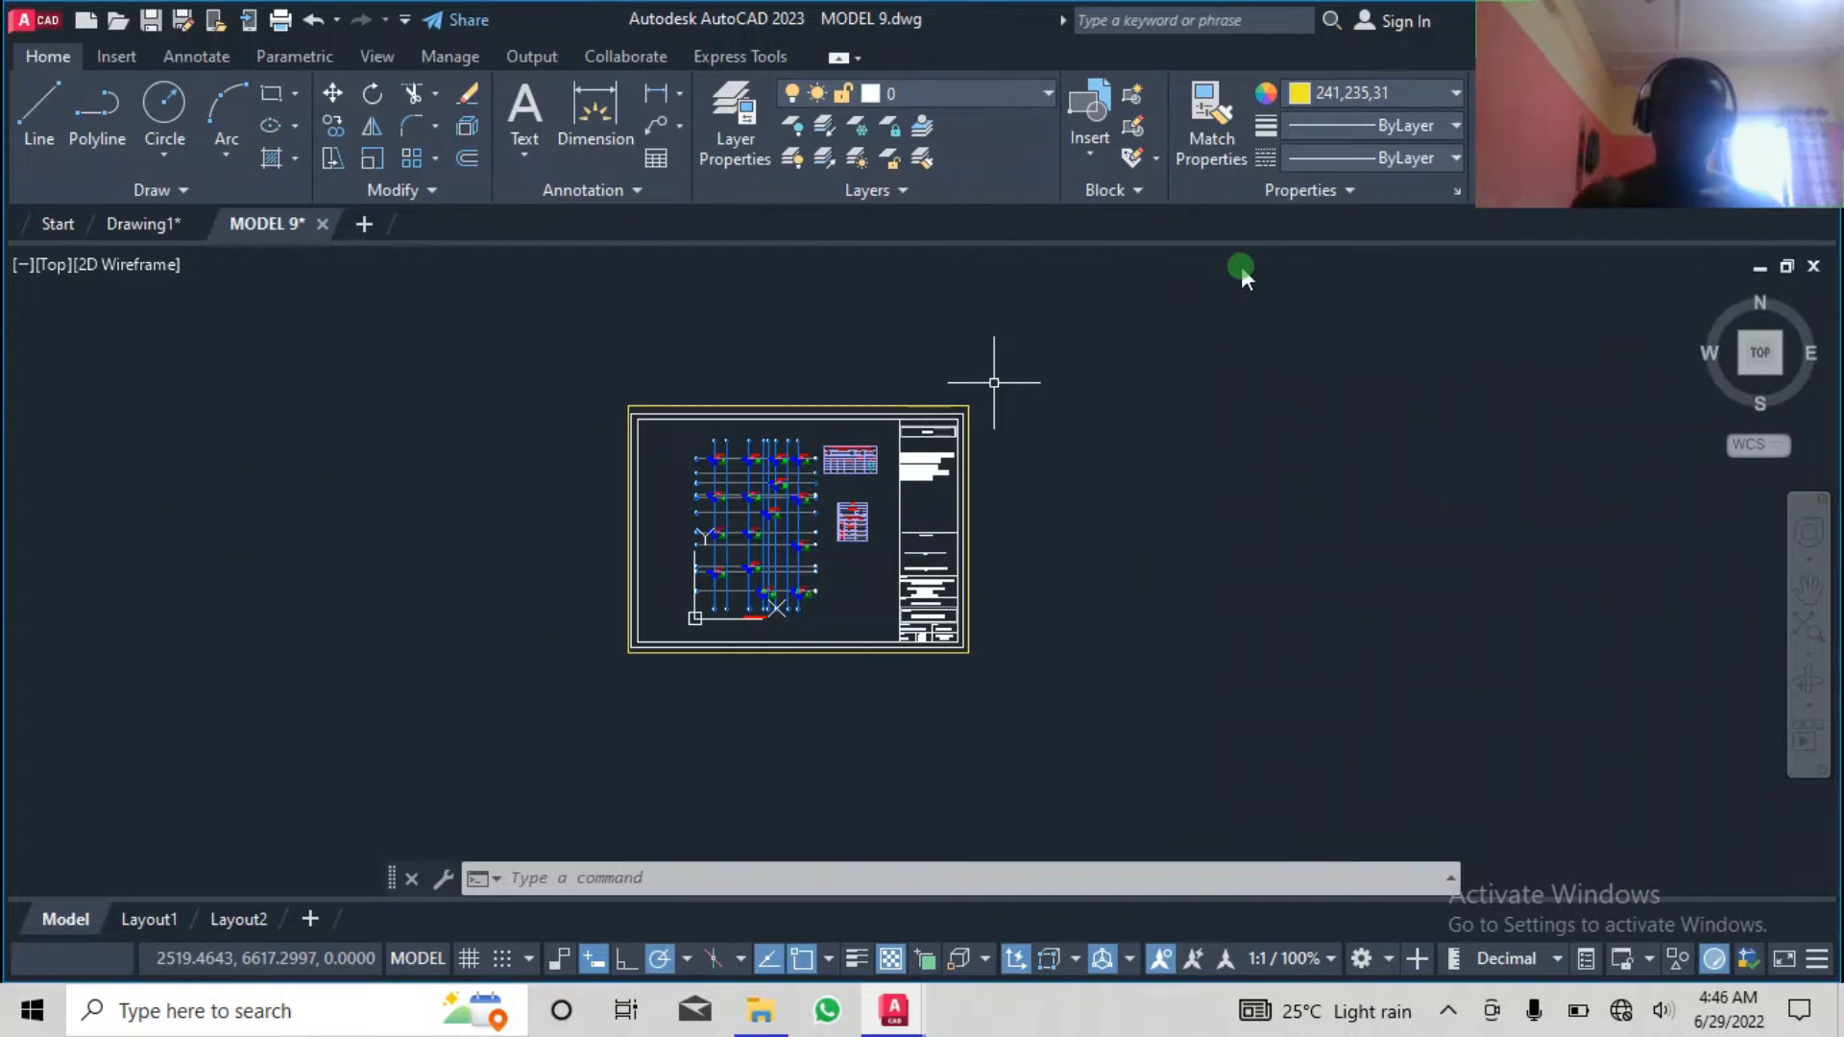
Start the SOLID command to fill the area inside the outer border.
type("SOLId")
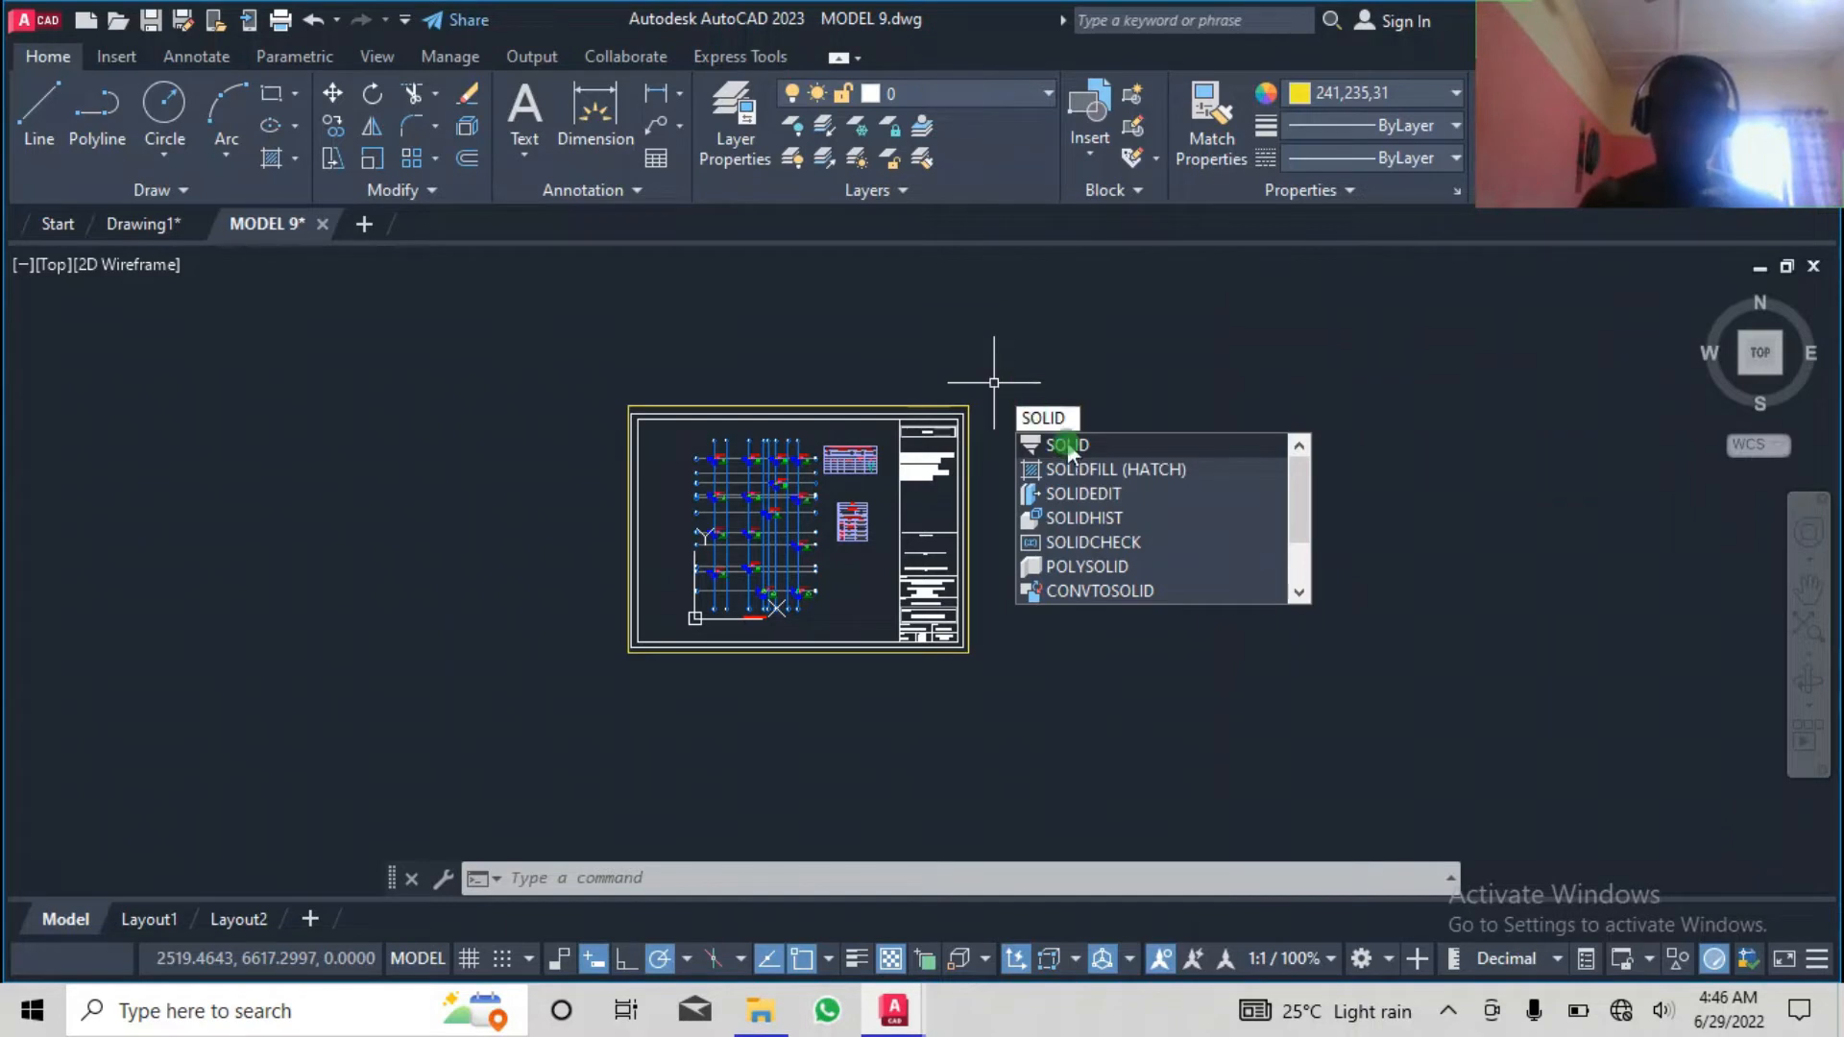
left_click(1065, 444)
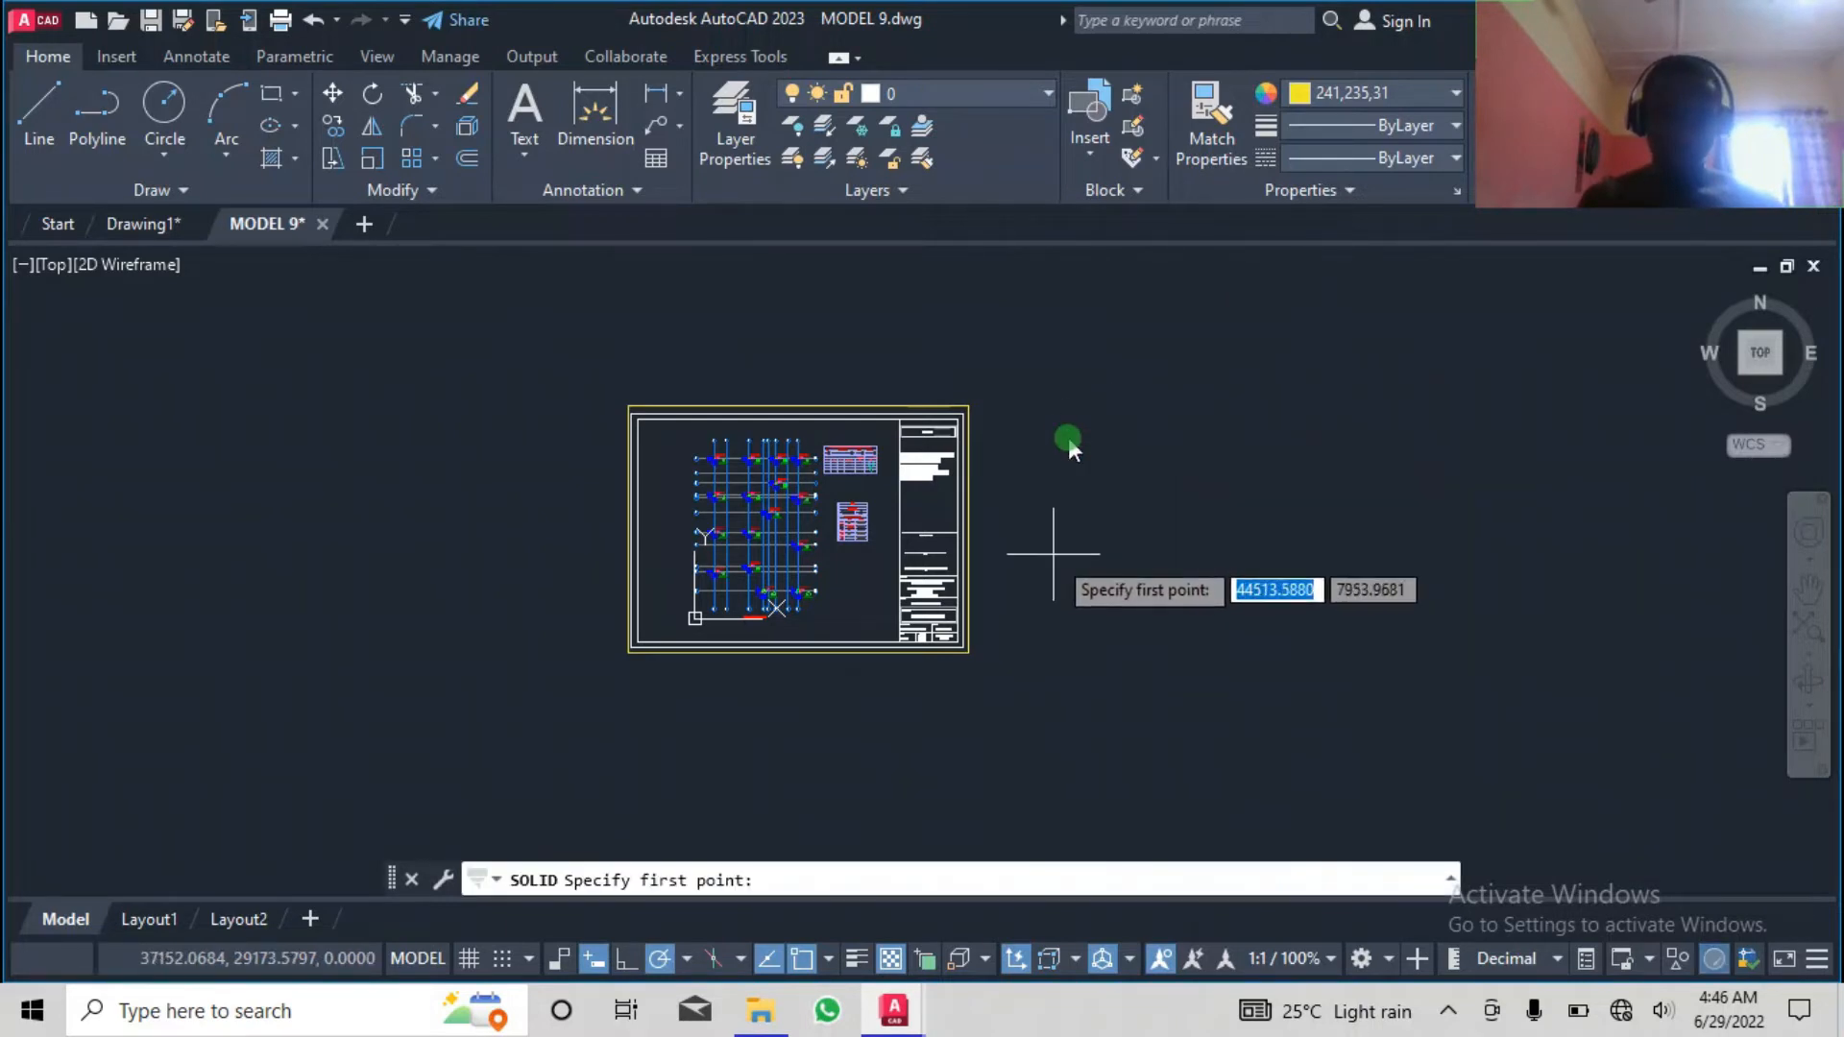
mouse_move(793, 736)
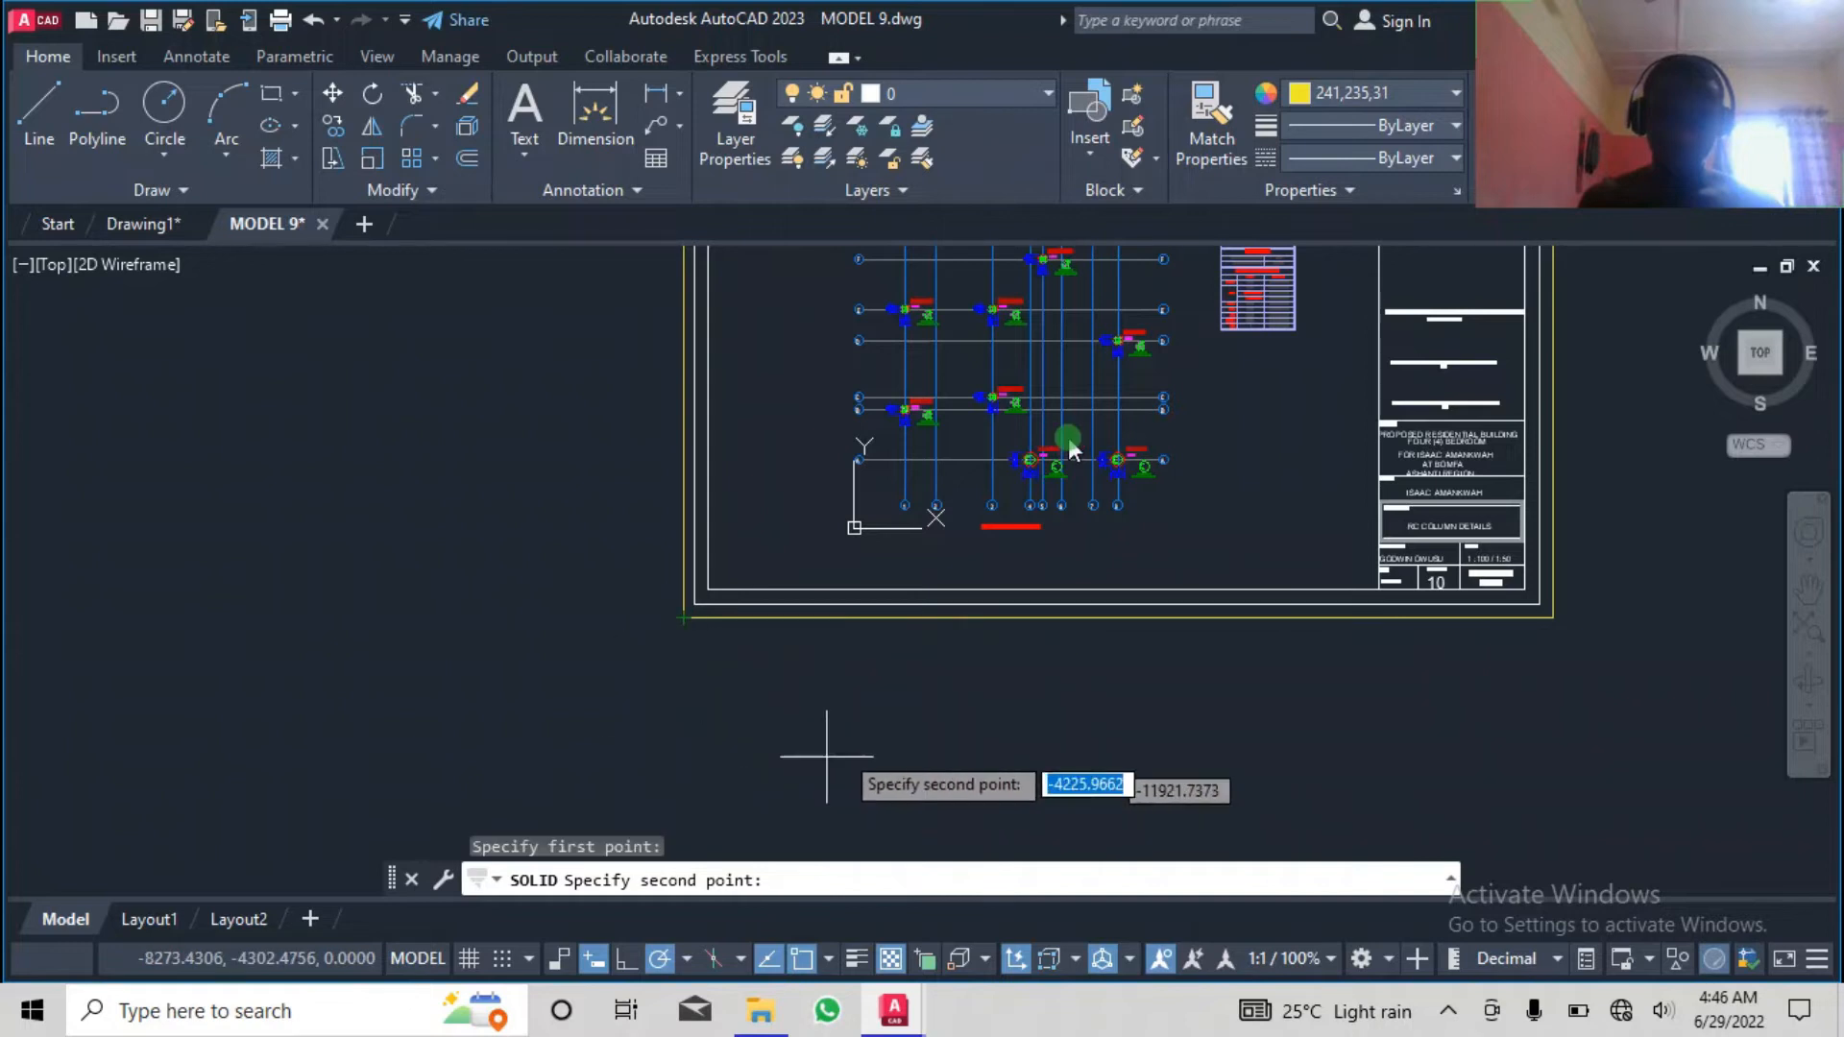
mouse_move(1553, 636)
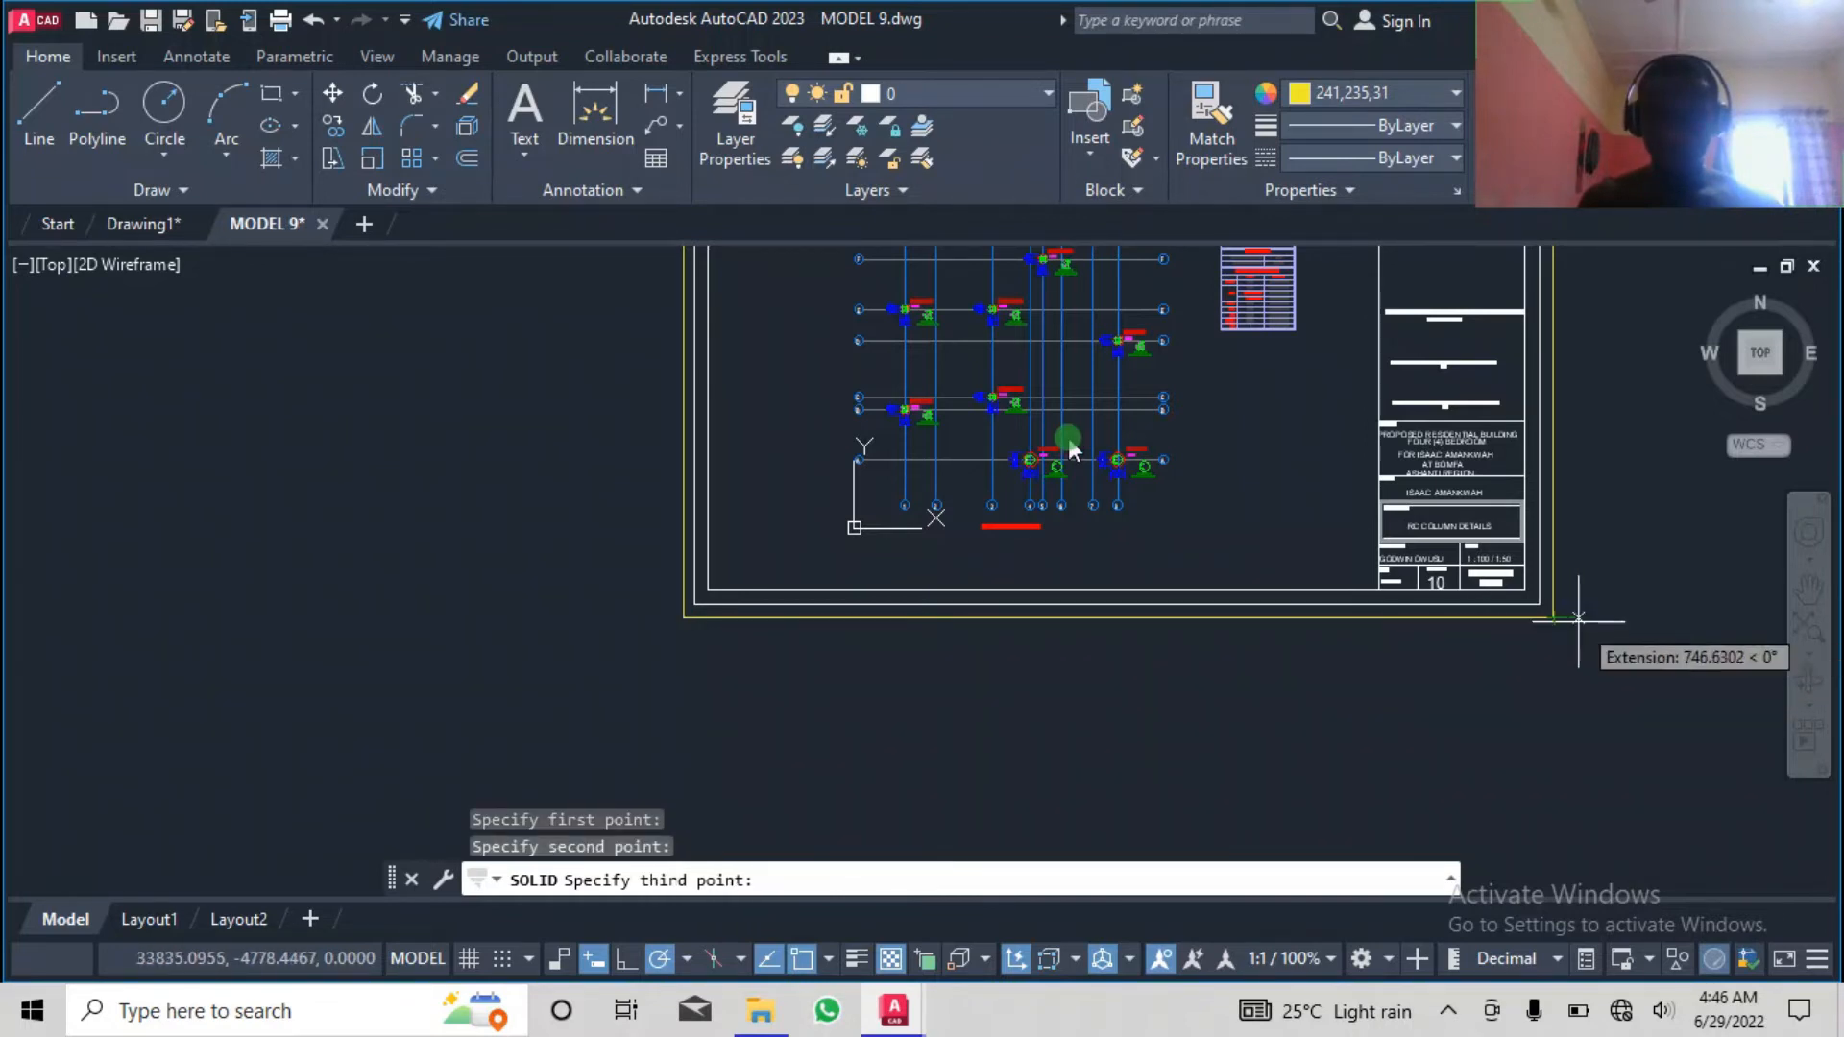
mouse_move(1390, 741)
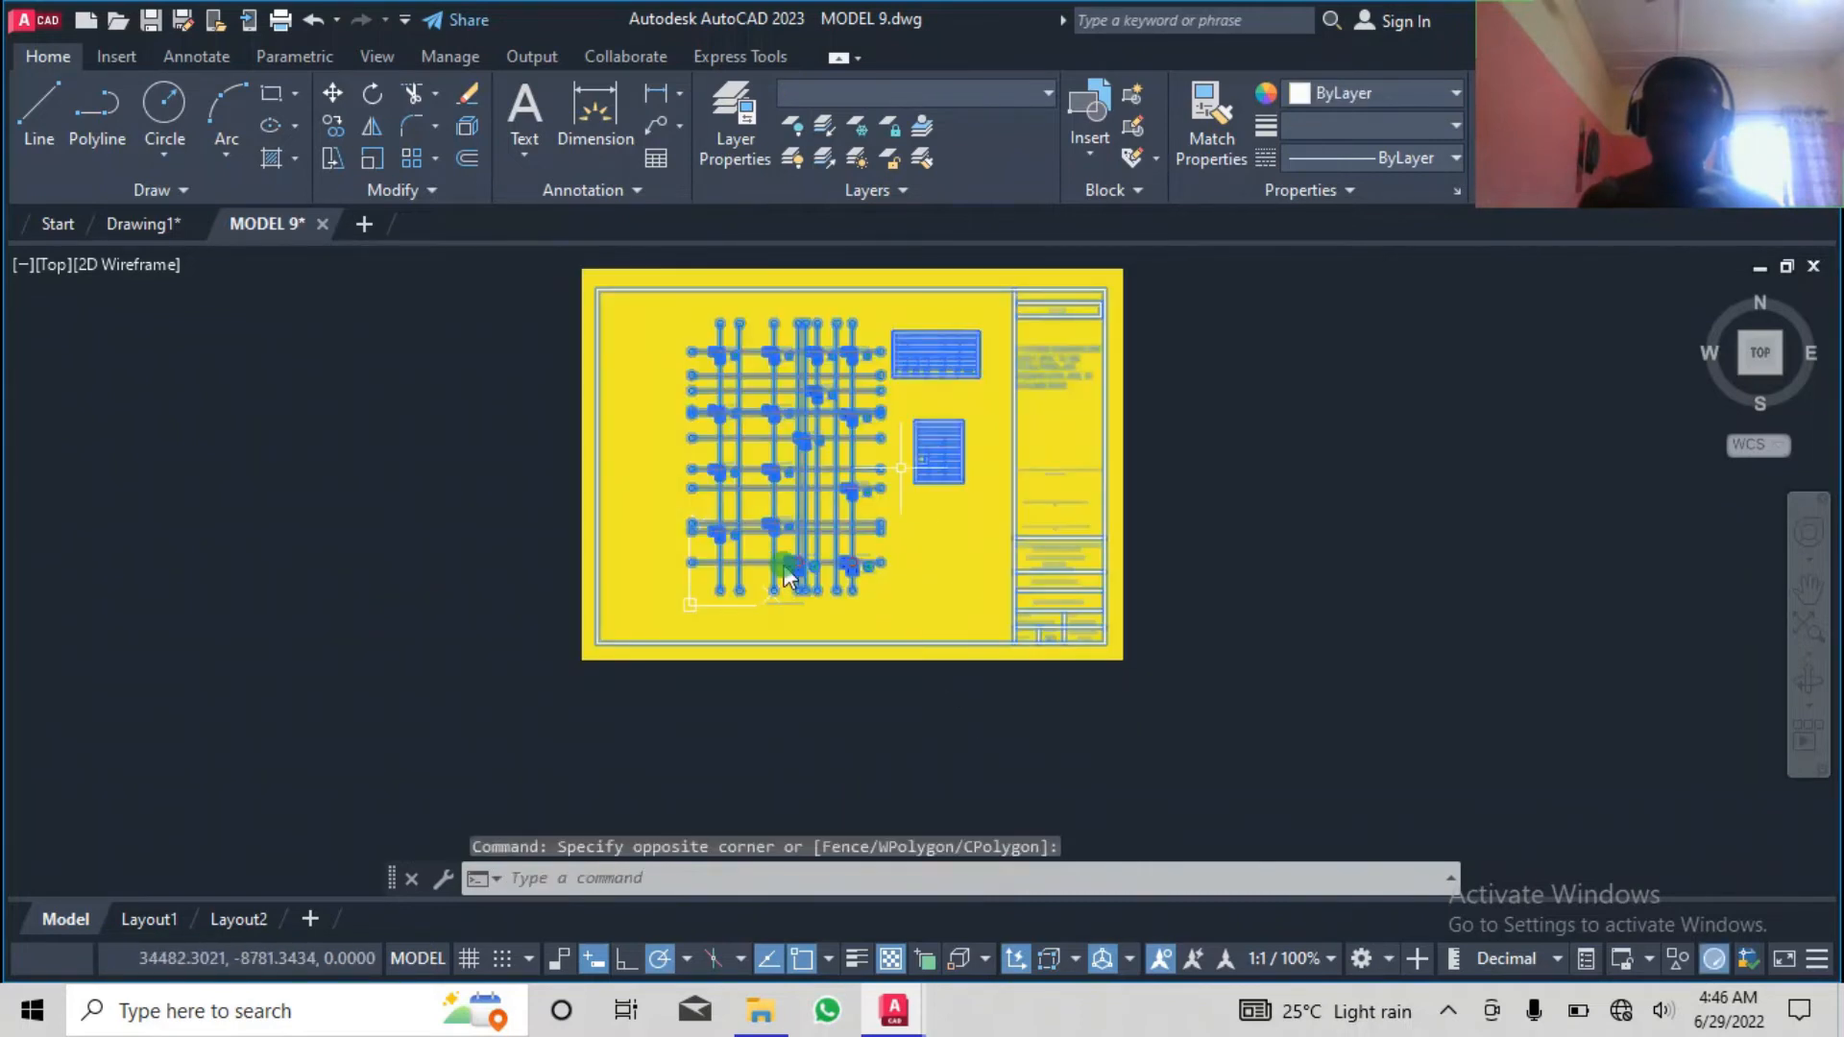
Bring the column detail linework in front of the yellow fill via Draw Order > Bring to Front.
right_click(787, 577)
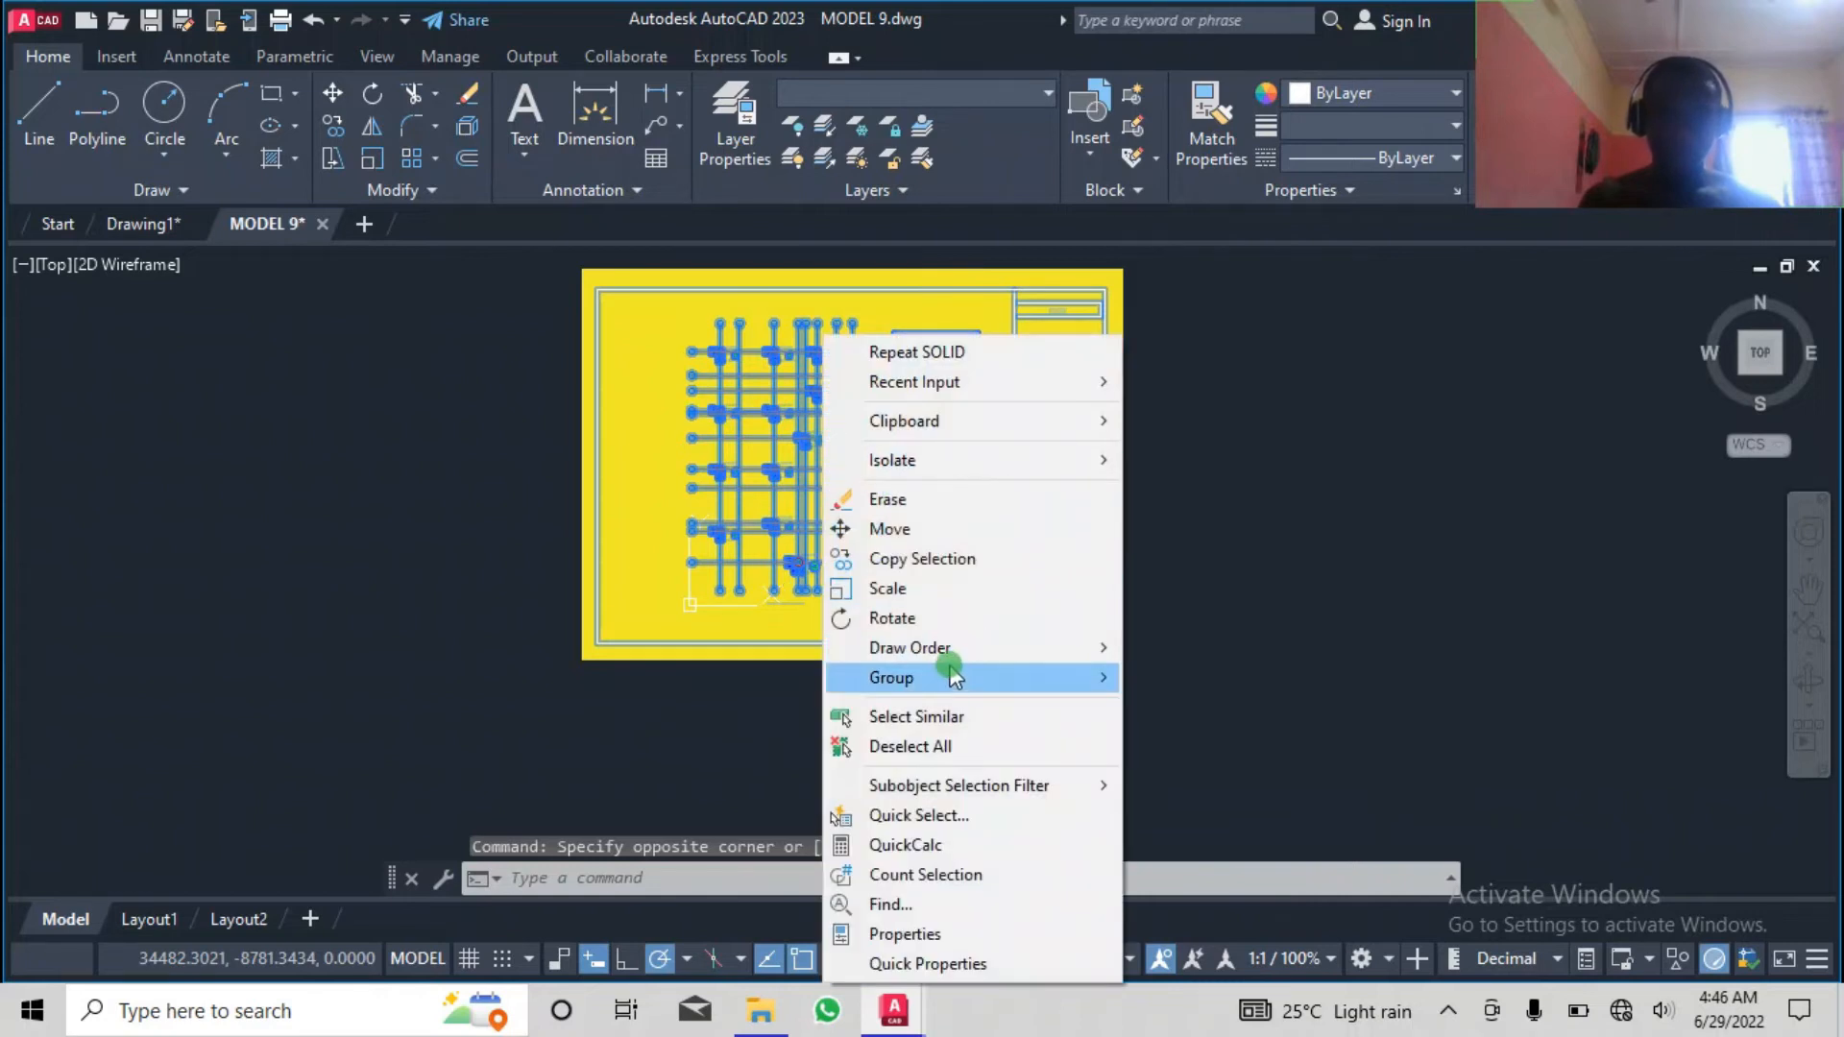
mouse_move(909, 648)
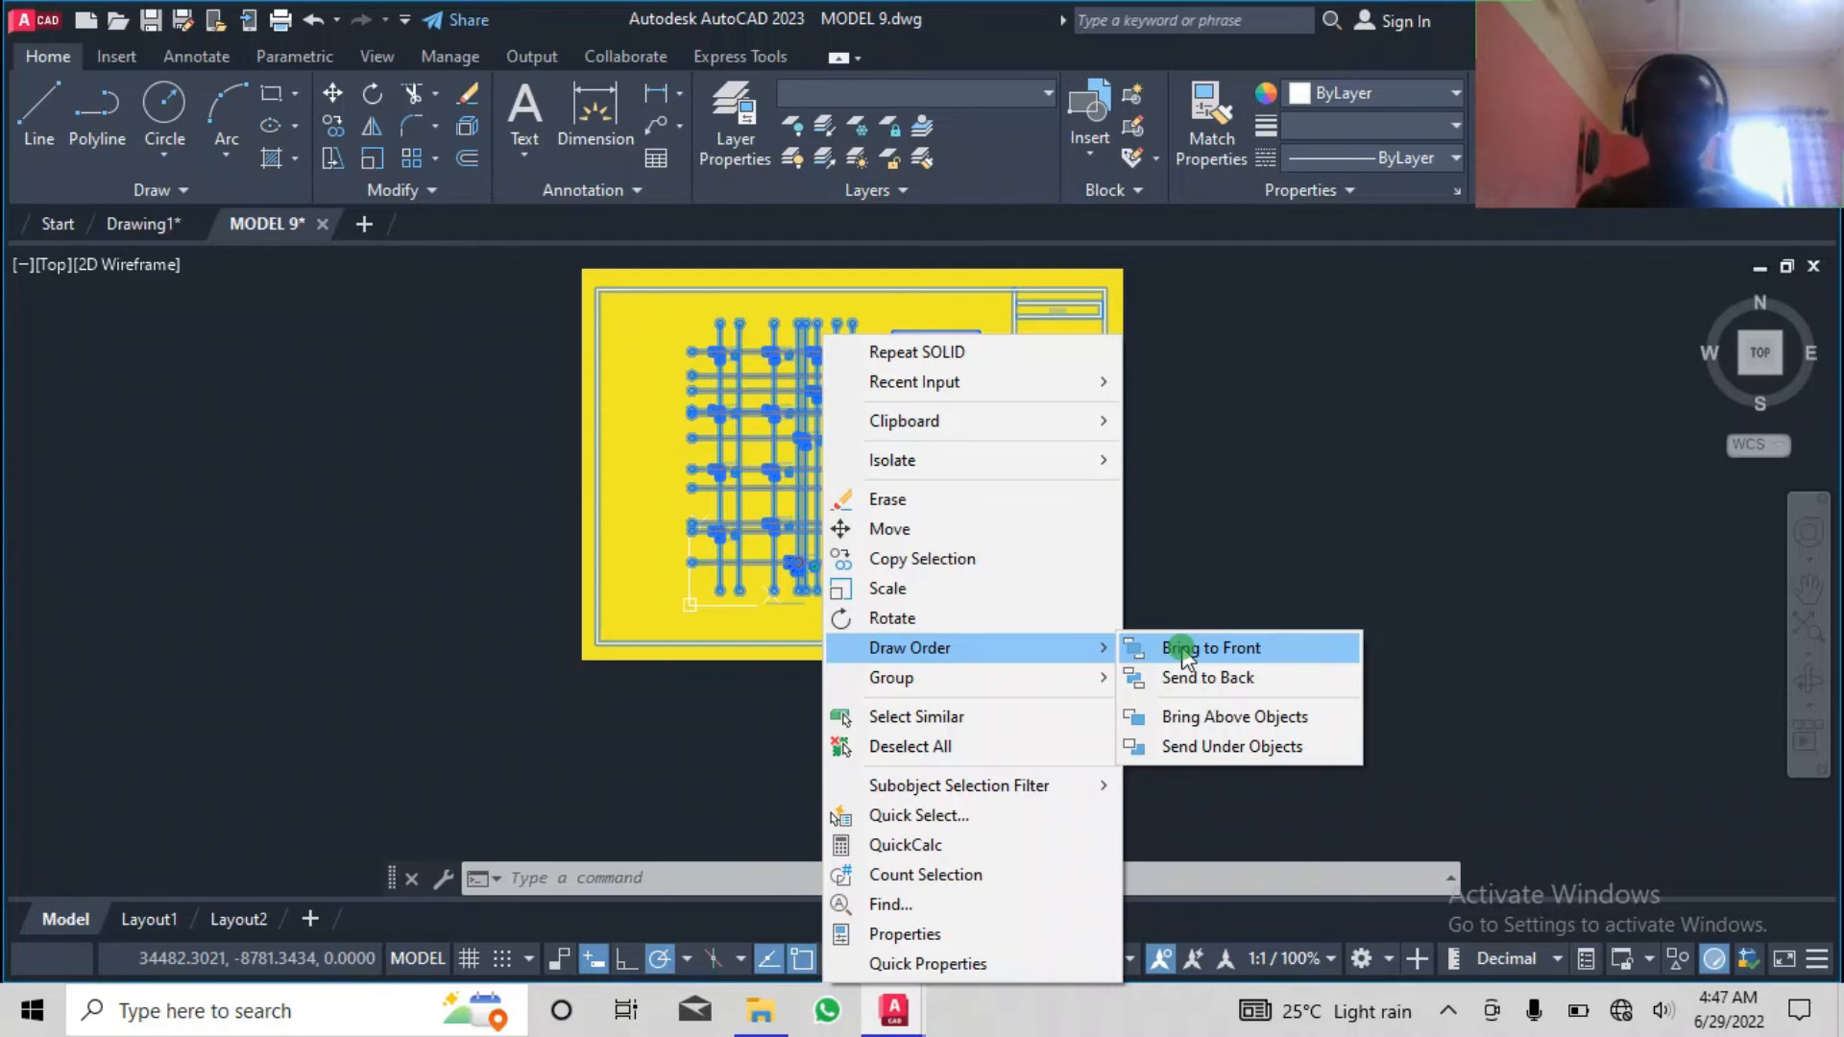
left_click(1210, 648)
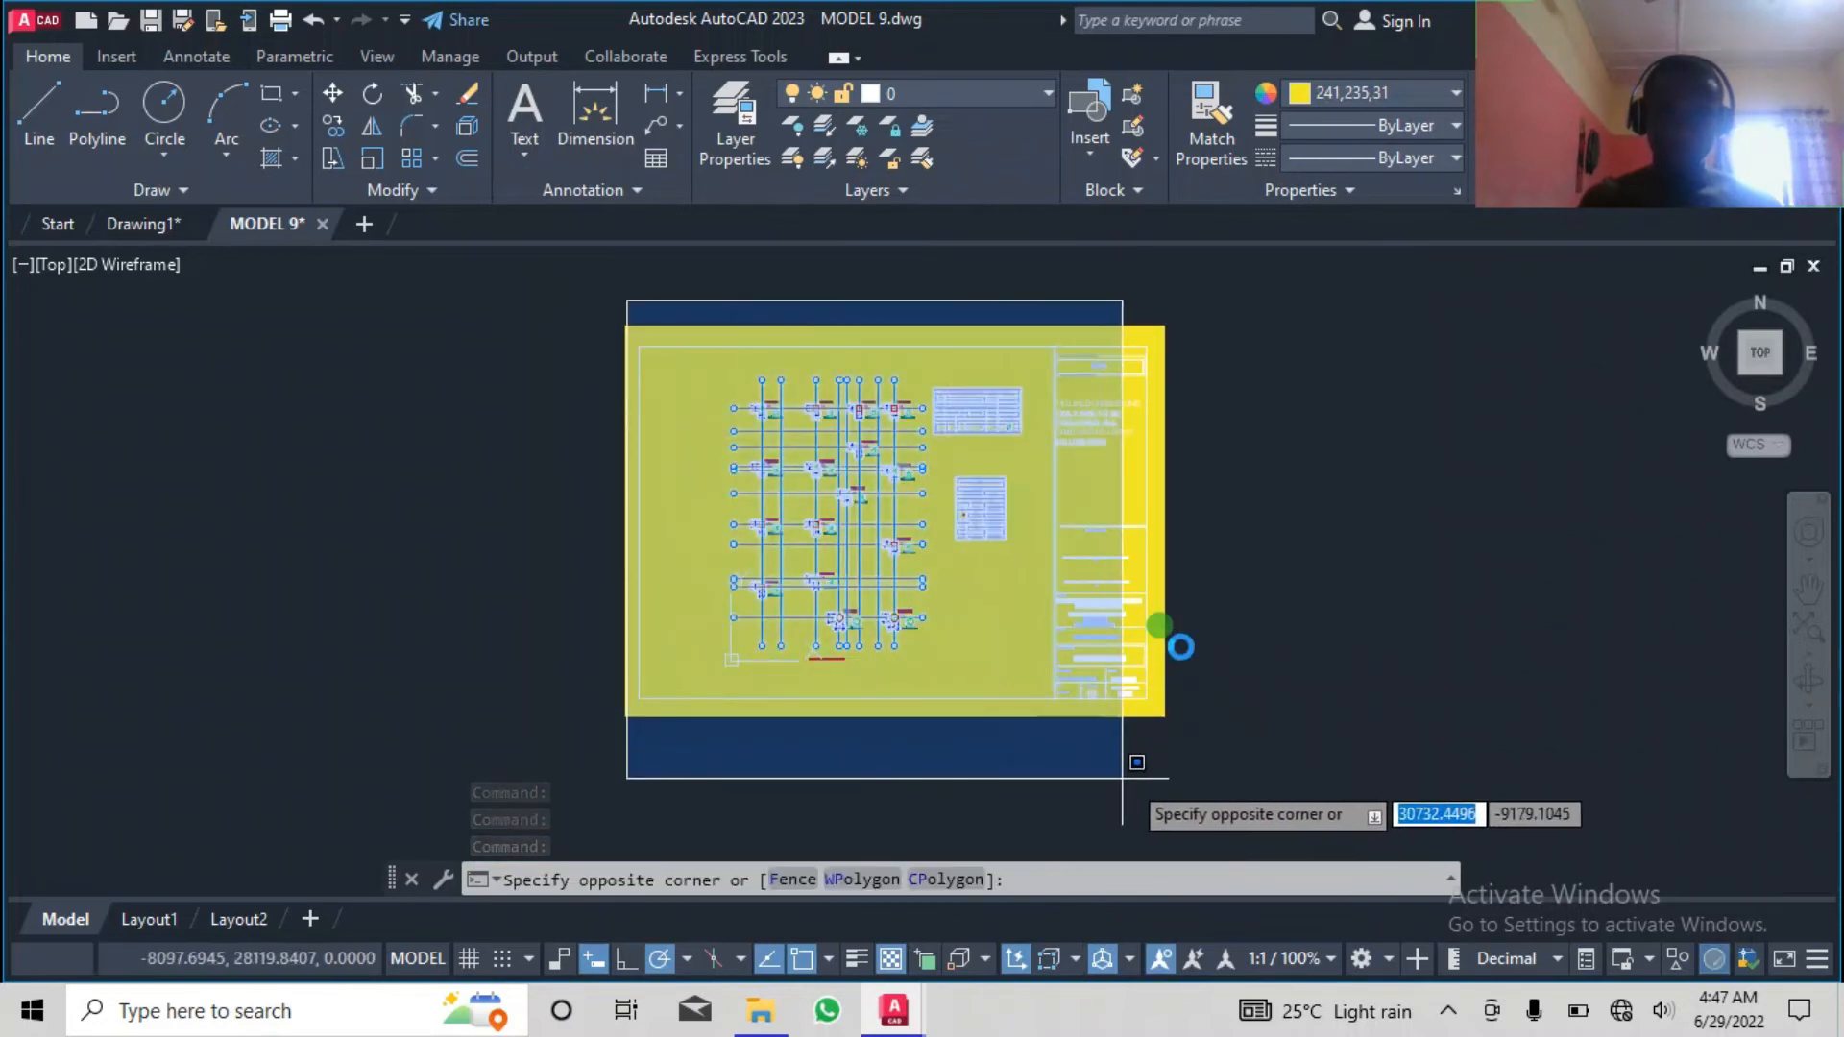
right_click(1159, 630)
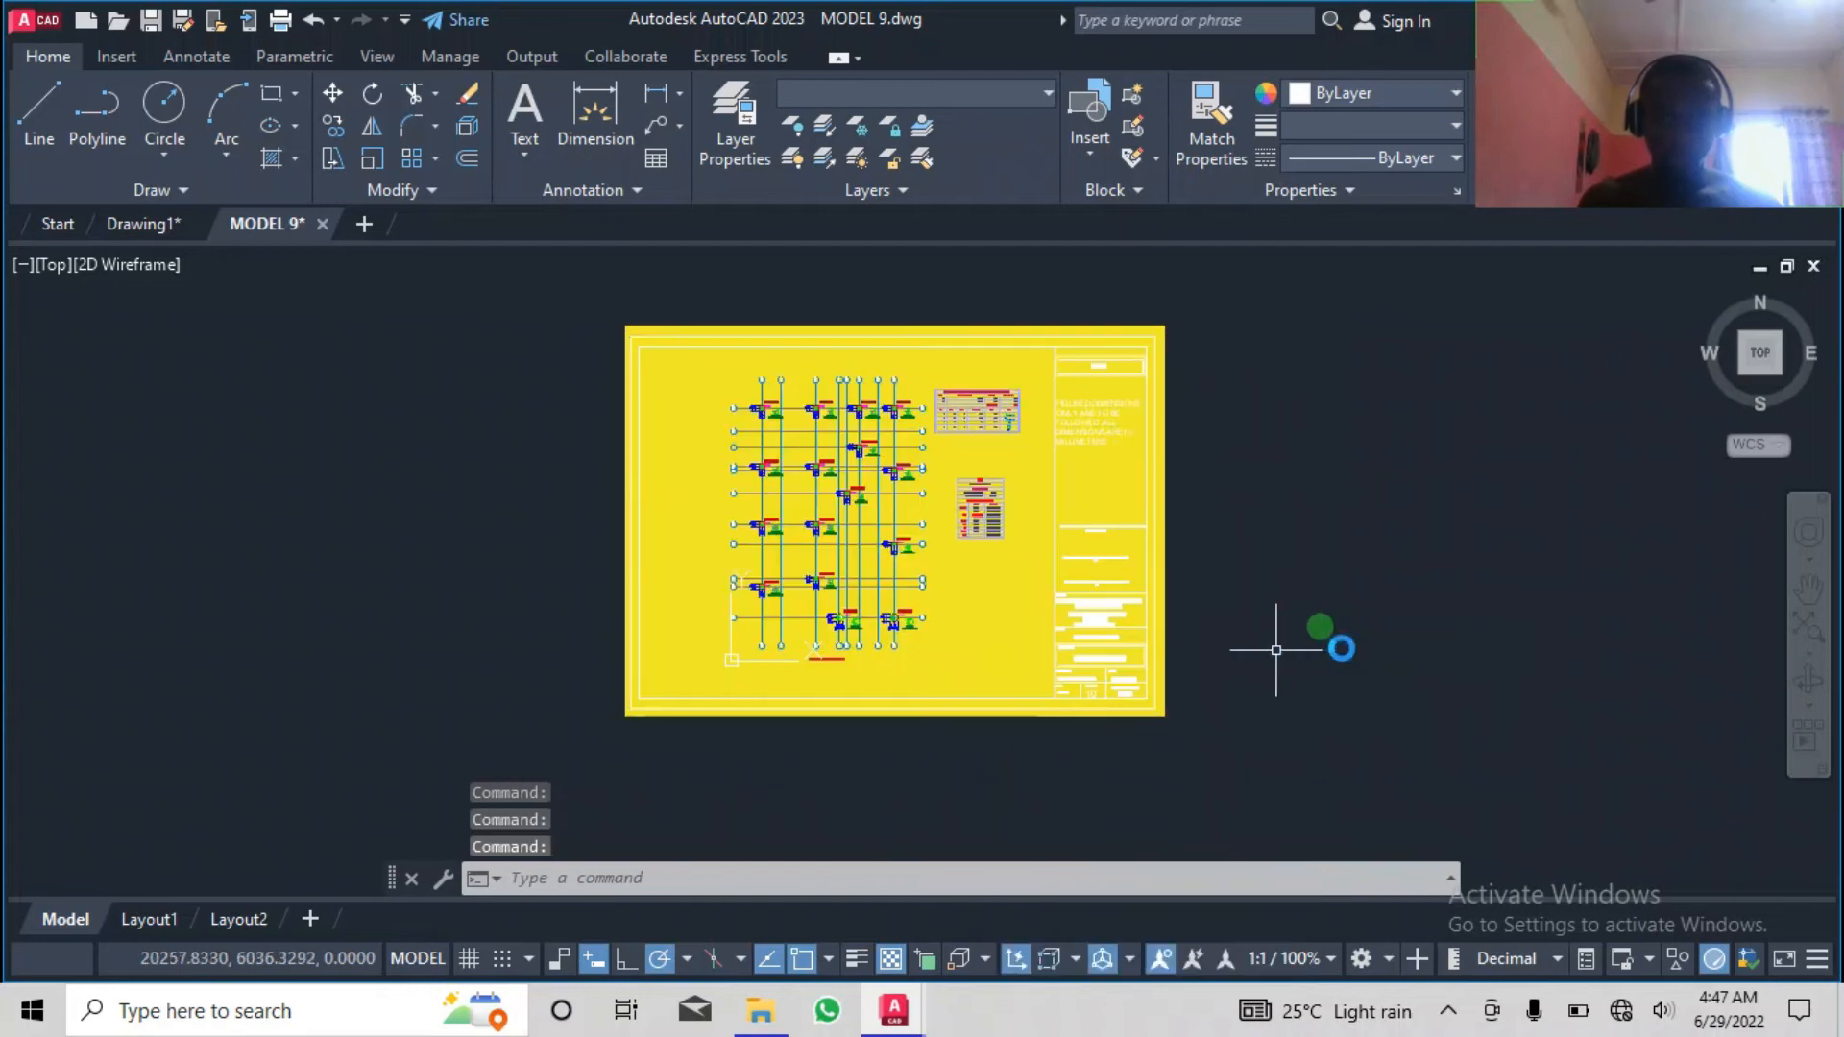
scroll("down", 3)
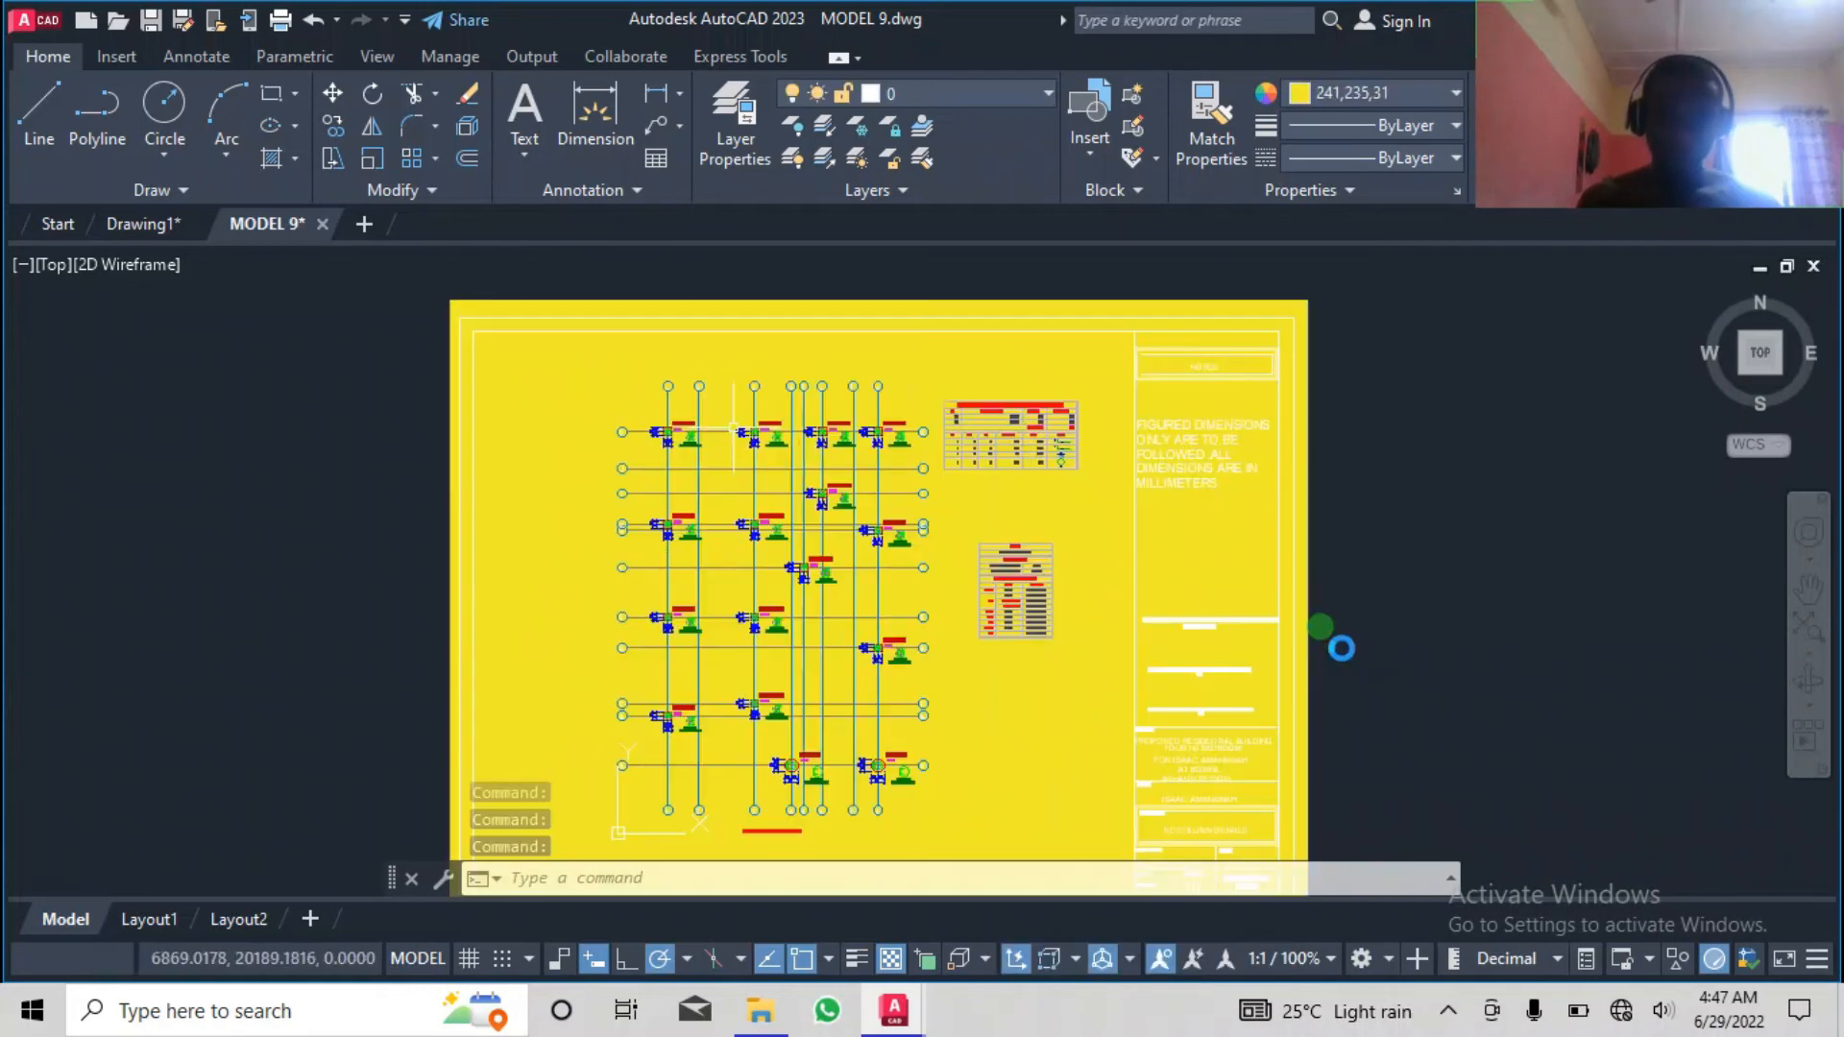
Switch to Layout2 showing the yellow-backed sheet and start the PLOT command.
left_click(238, 955)
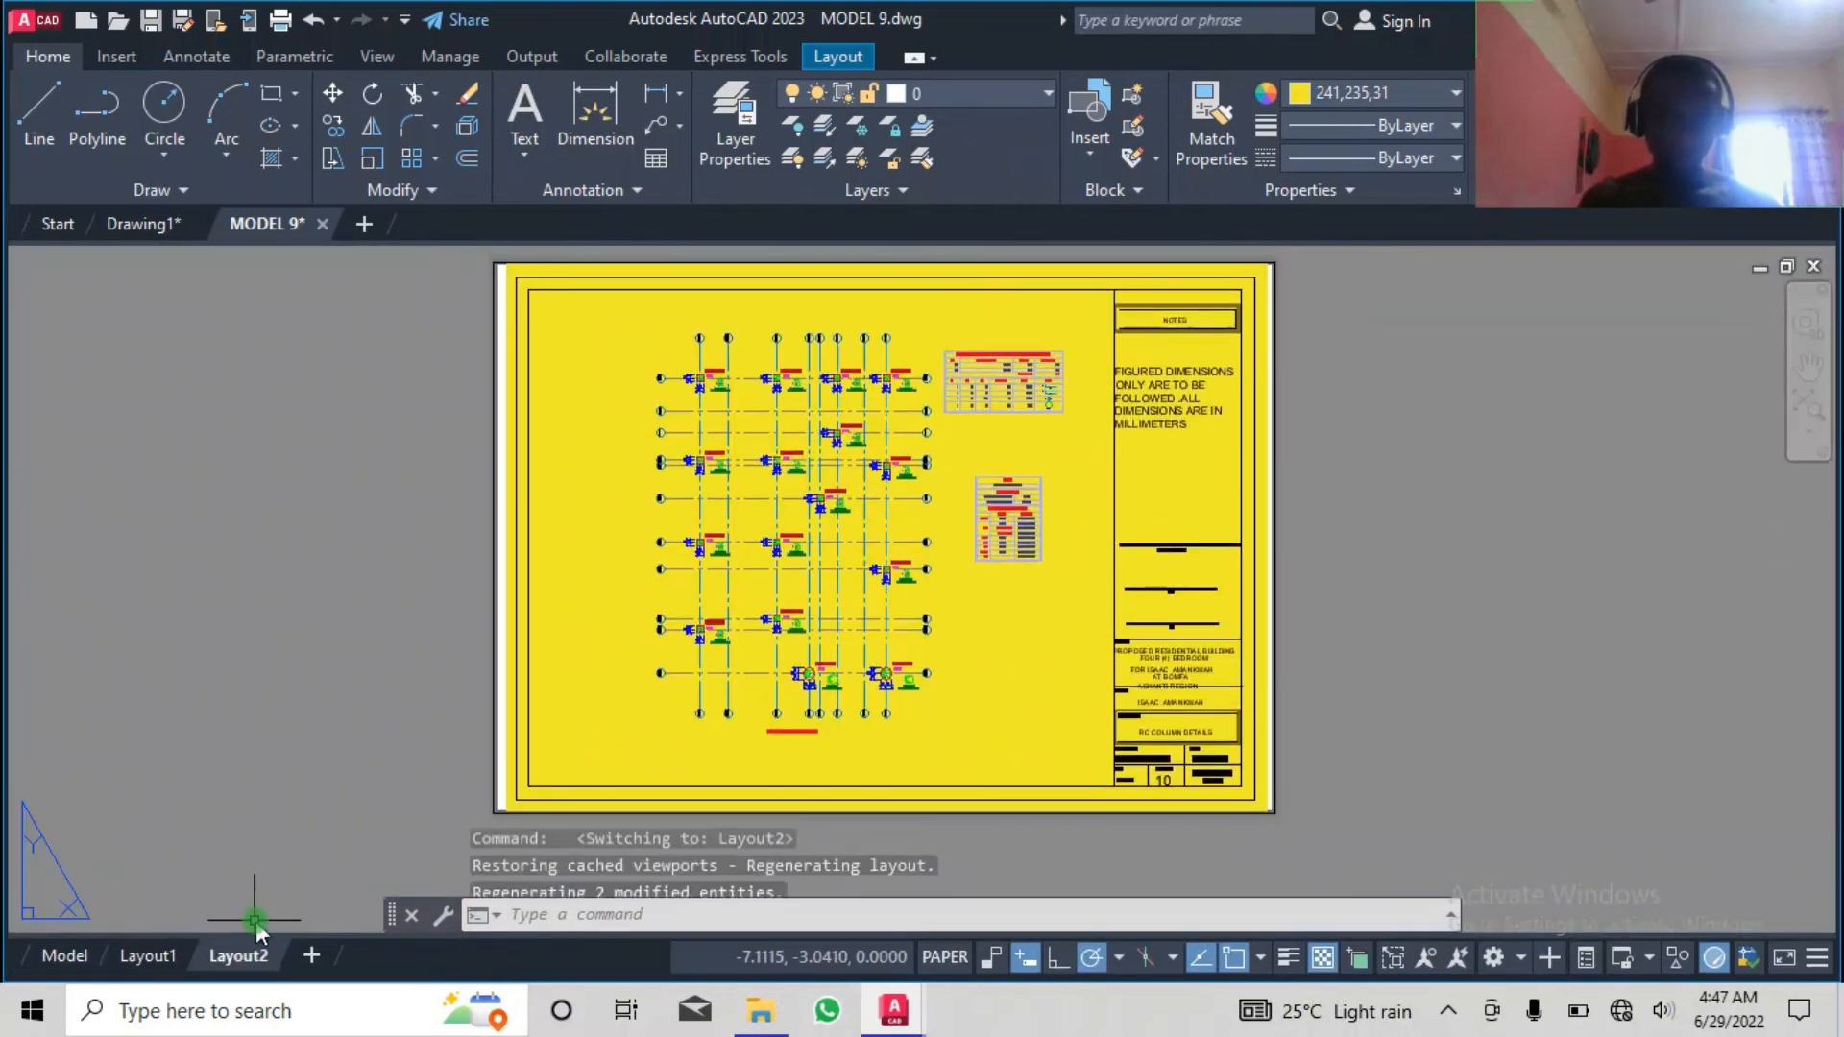
scroll("up", 3)
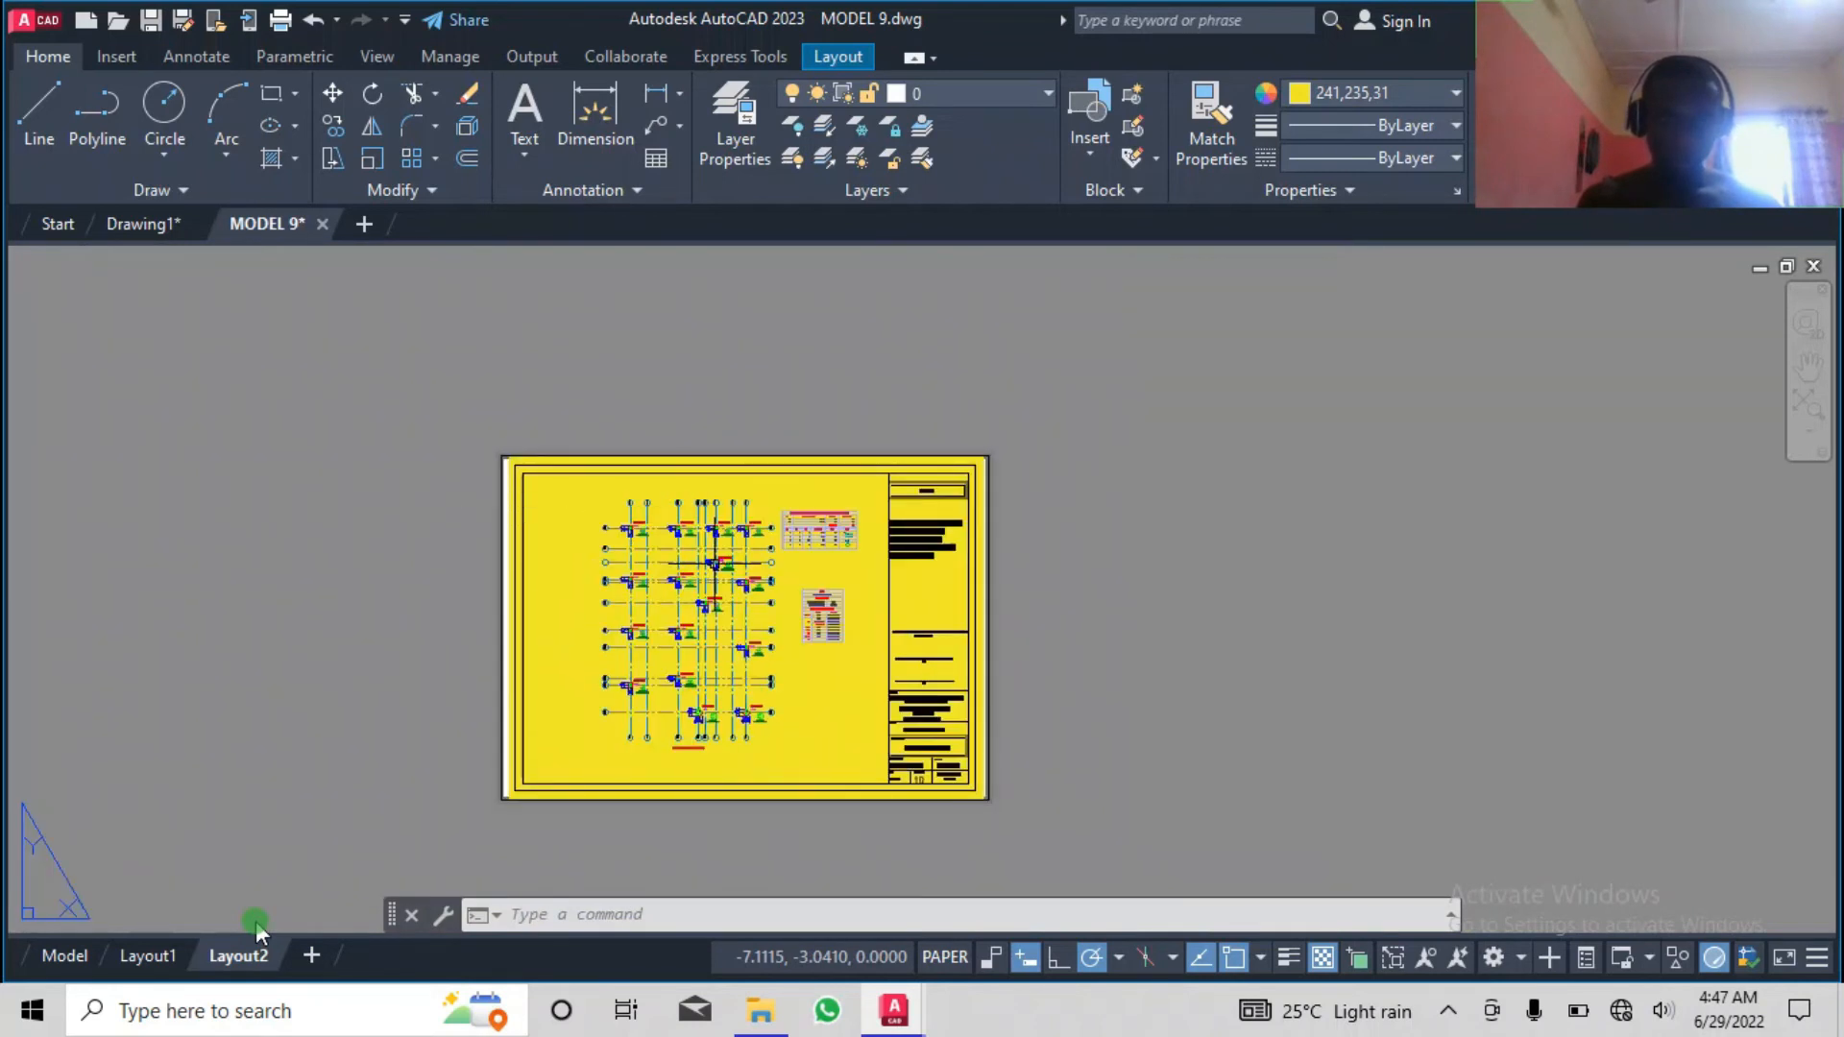
type("PLOT")
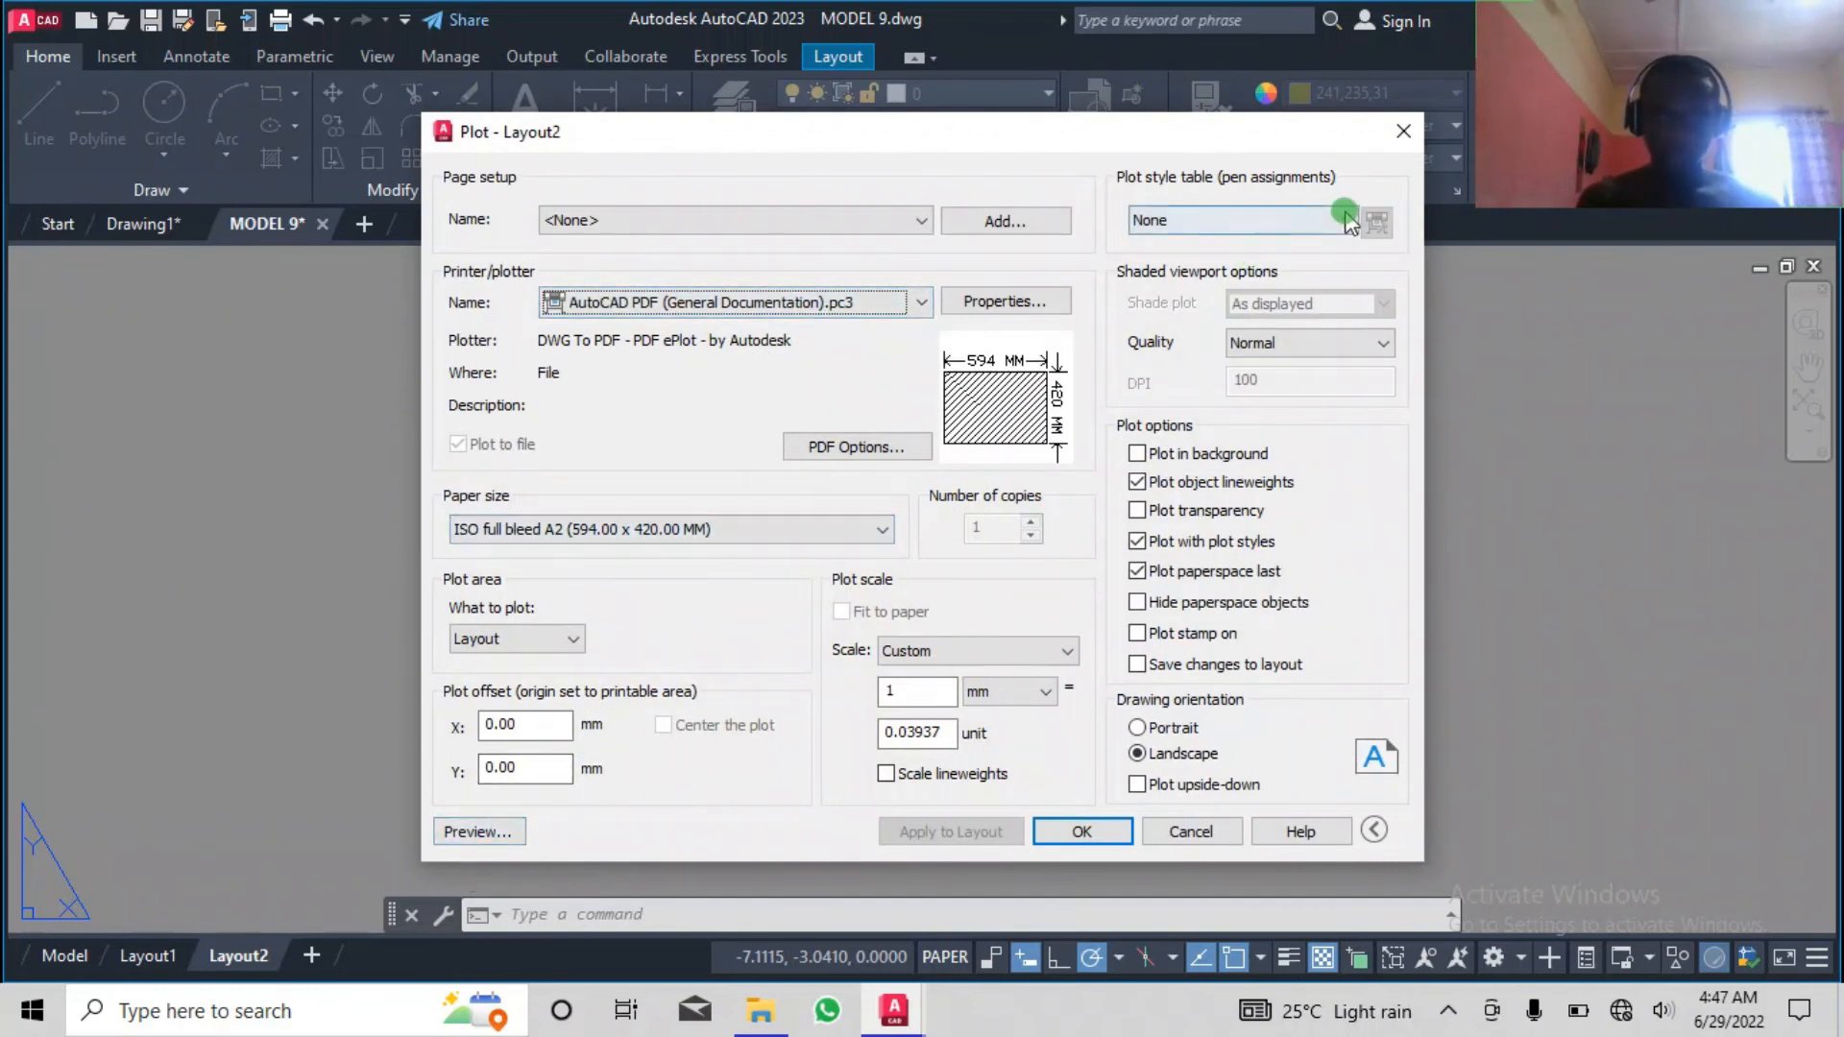
left_click(1347, 219)
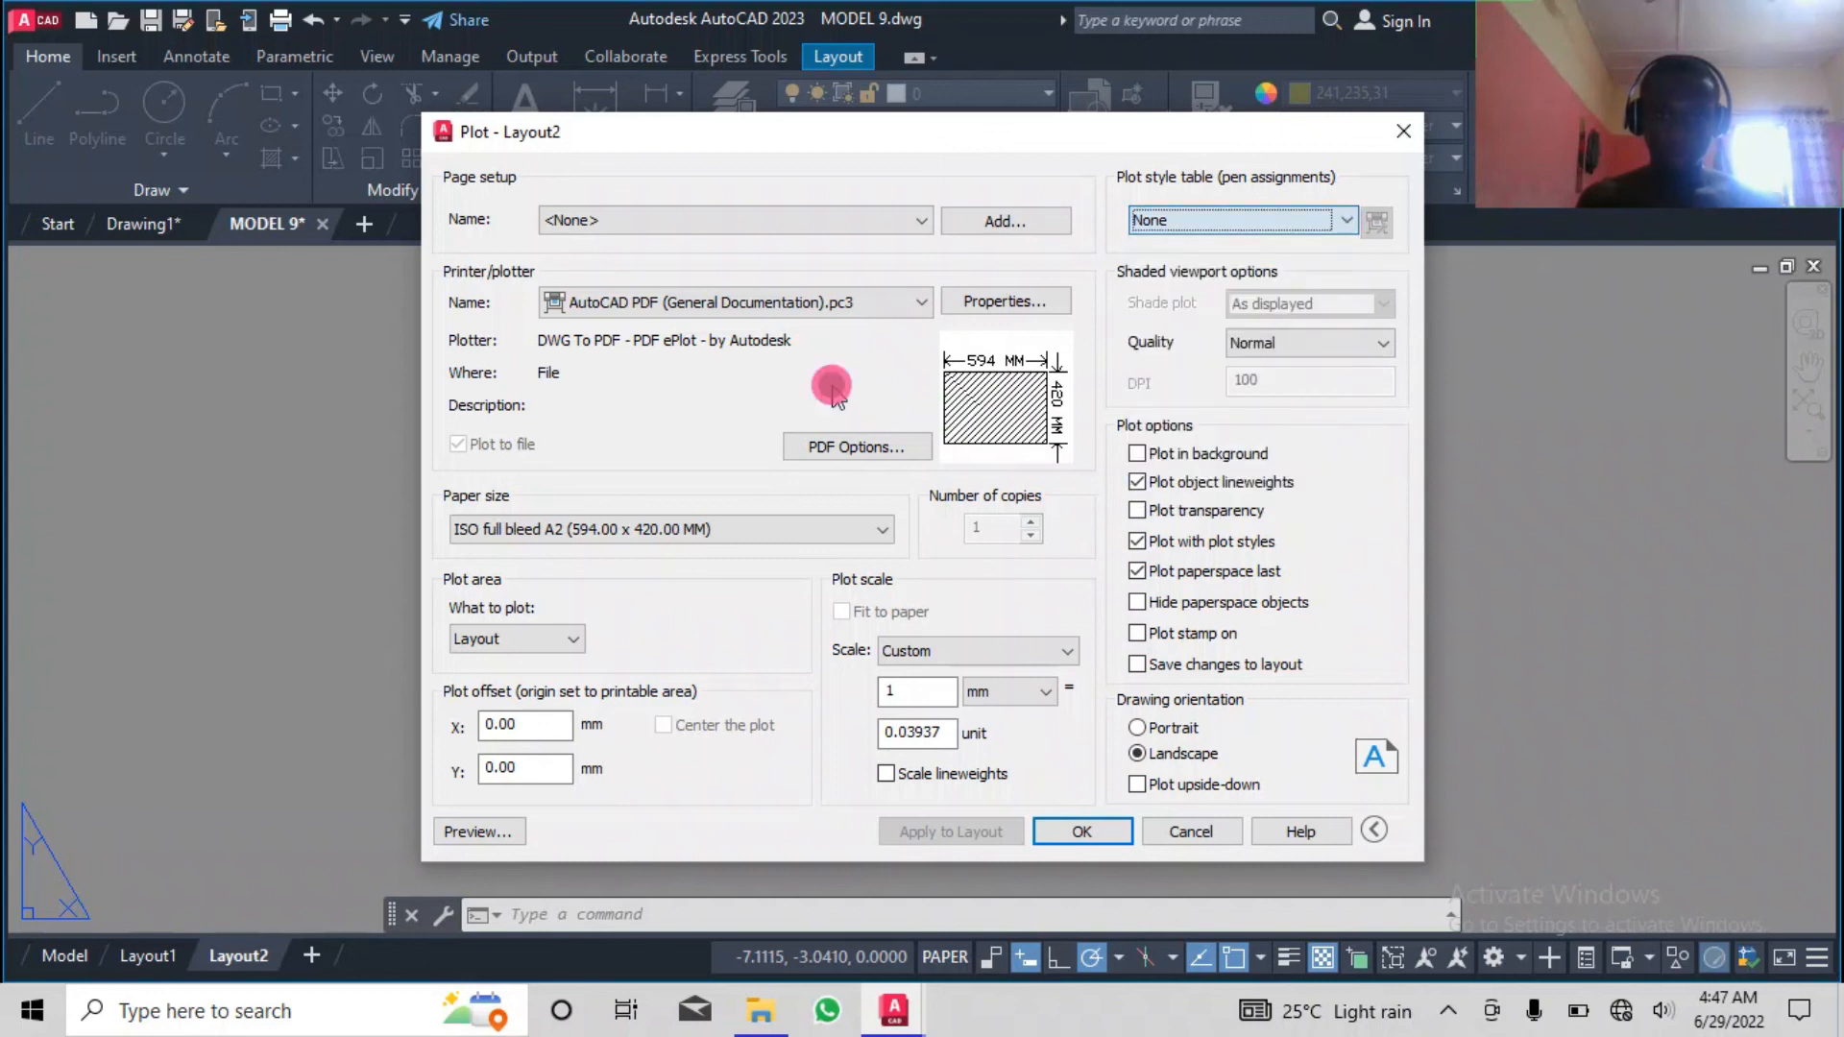
left_click(921, 301)
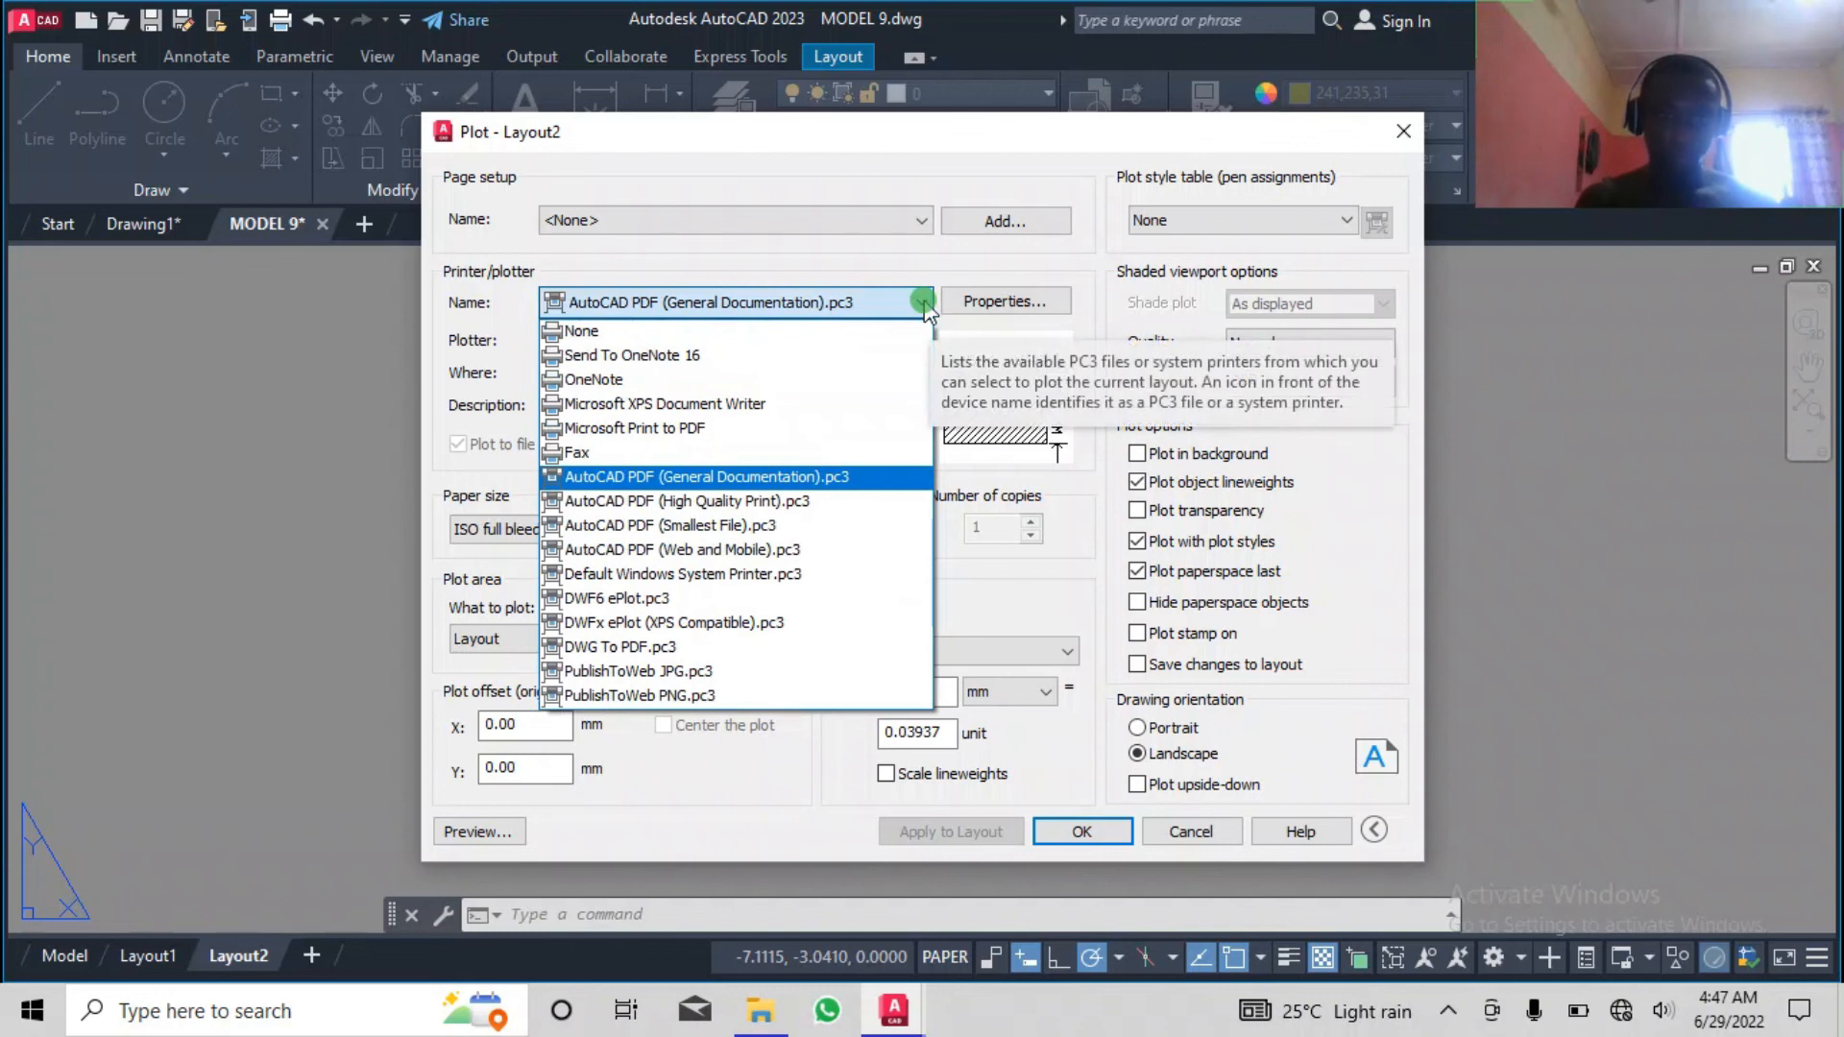
left_click(709, 476)
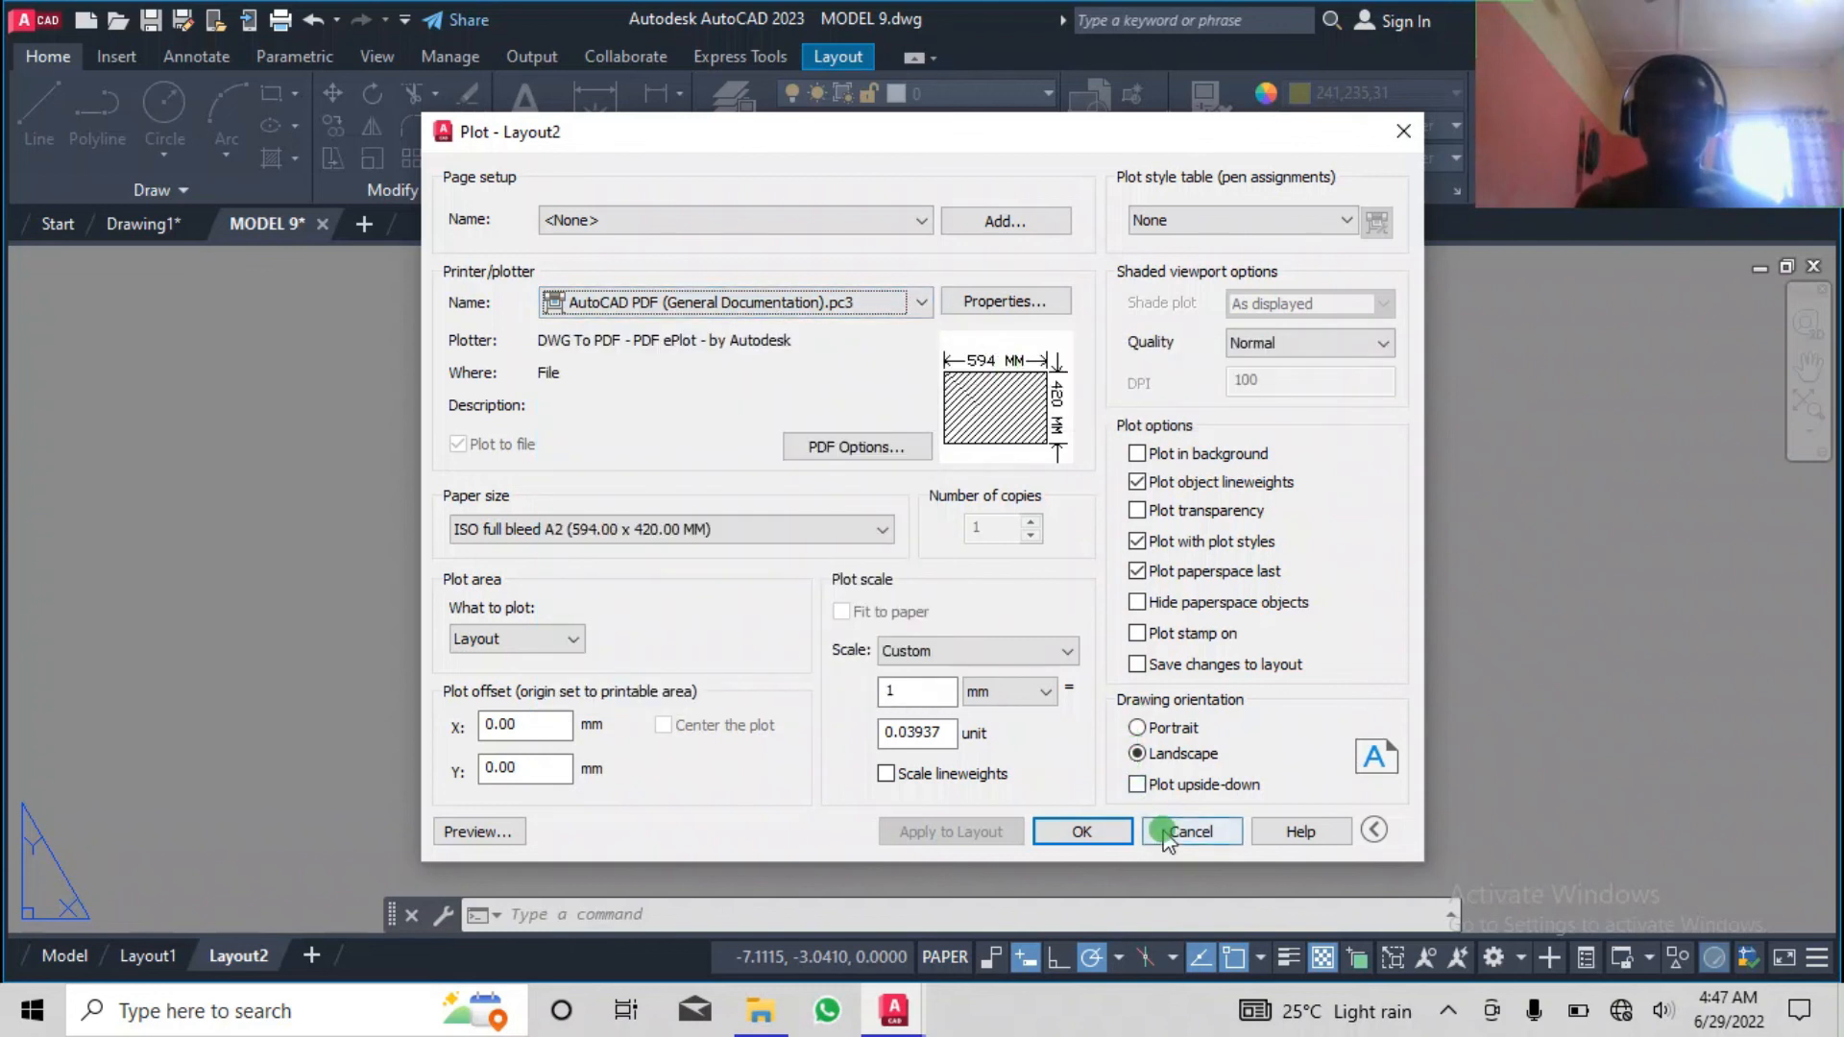
left_click(1190, 832)
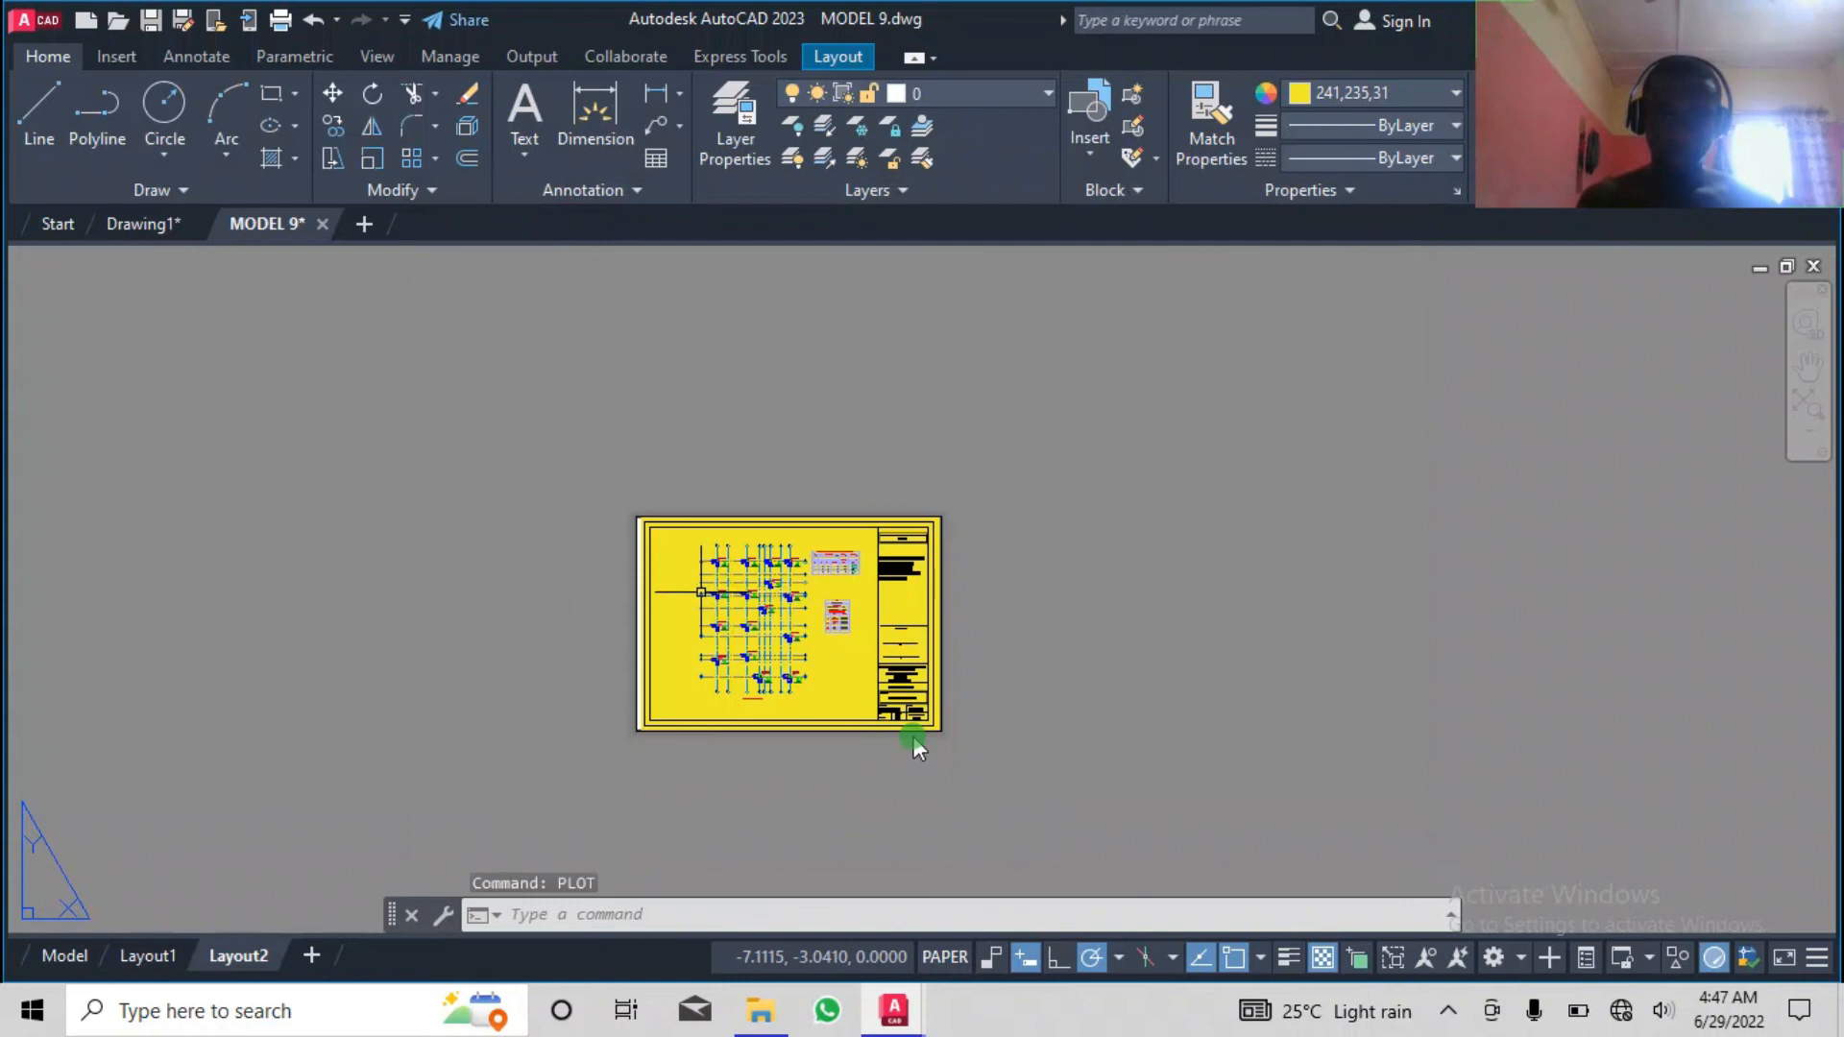